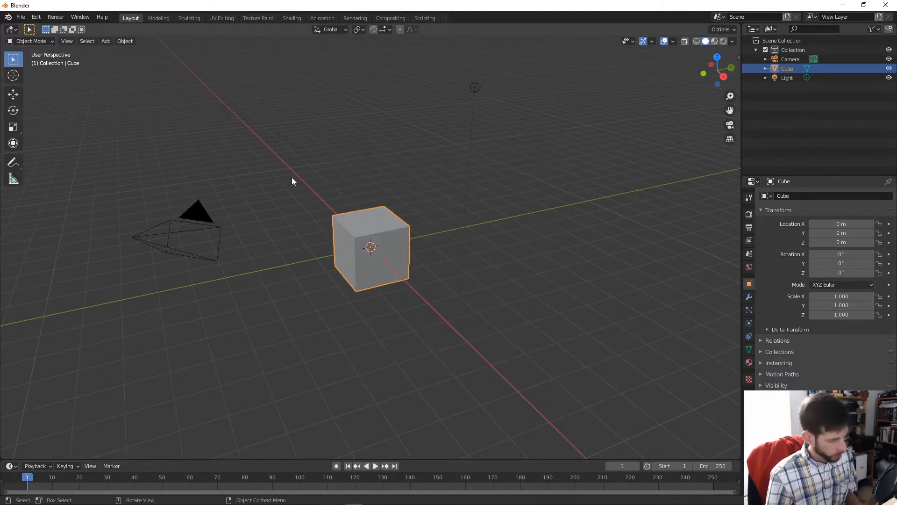
- Replace the default cube with a cylinder and enter Edit Mode on it
key("x")
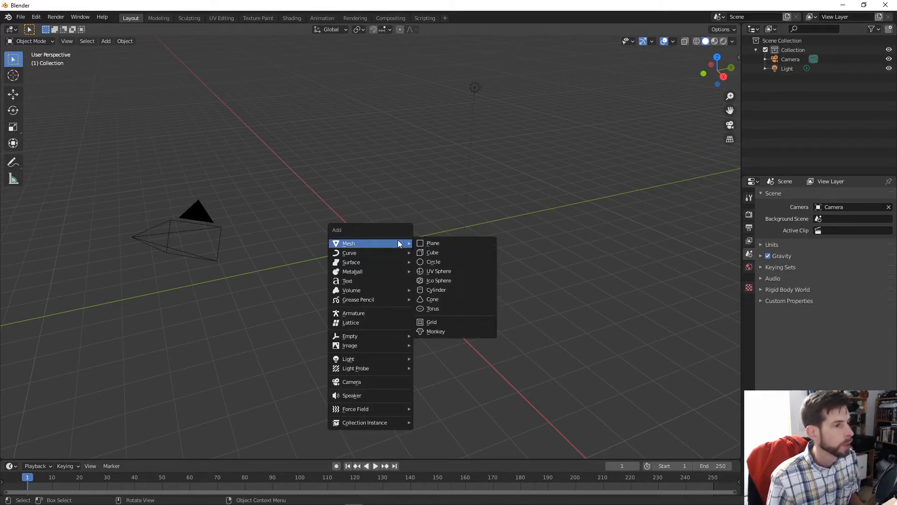
left_click(436, 289)
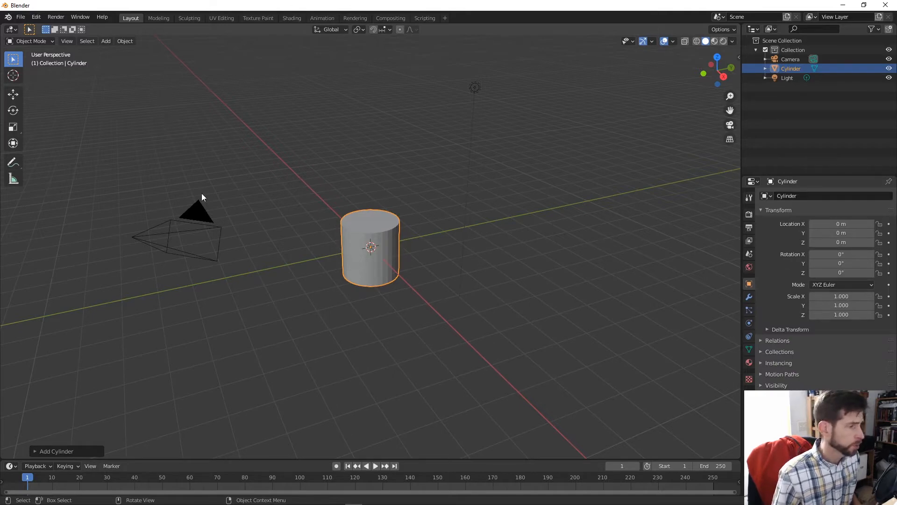
key("Tab")
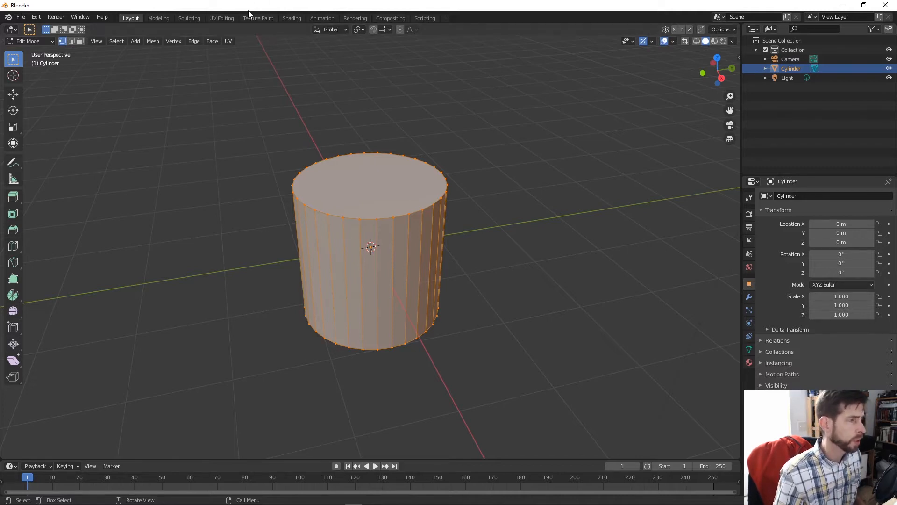
- Show the cylinder's UV layout, add a new material and load a grey tileable texture behind the UVs
left_click(220, 17)
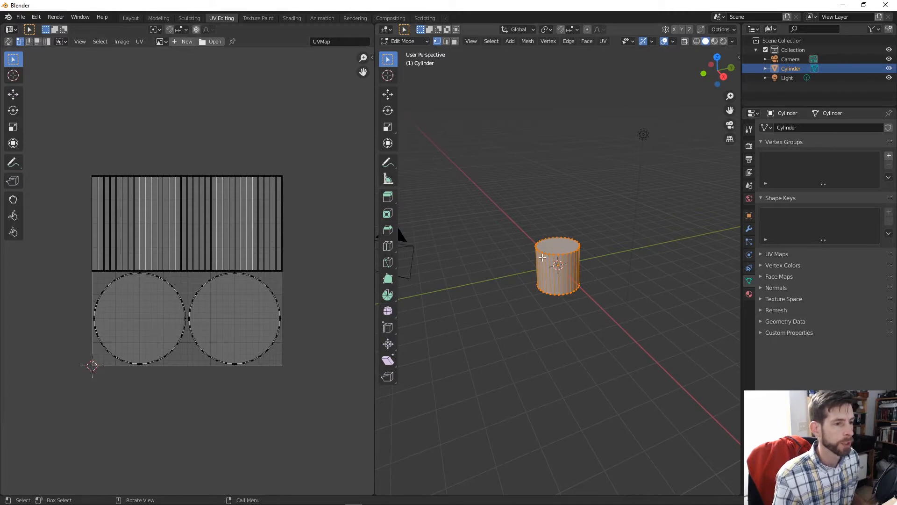
mouse_move(522, 273)
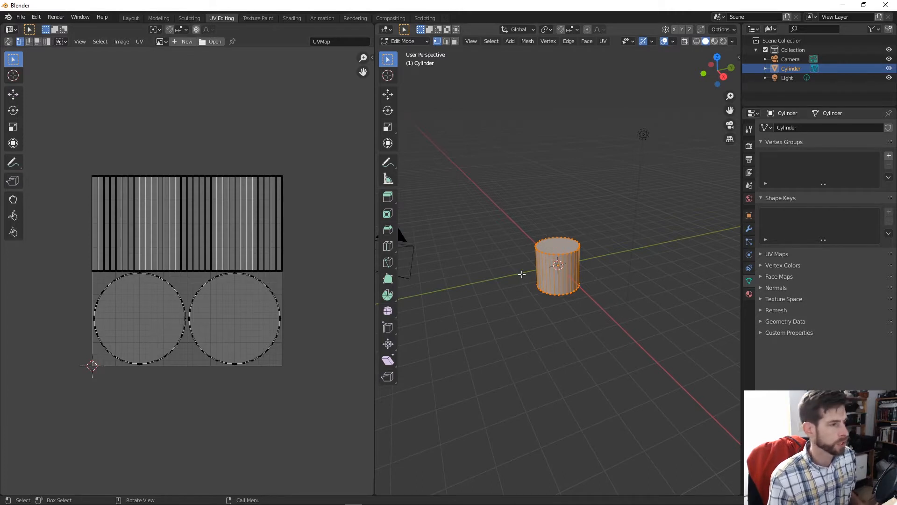
mouse_move(468, 274)
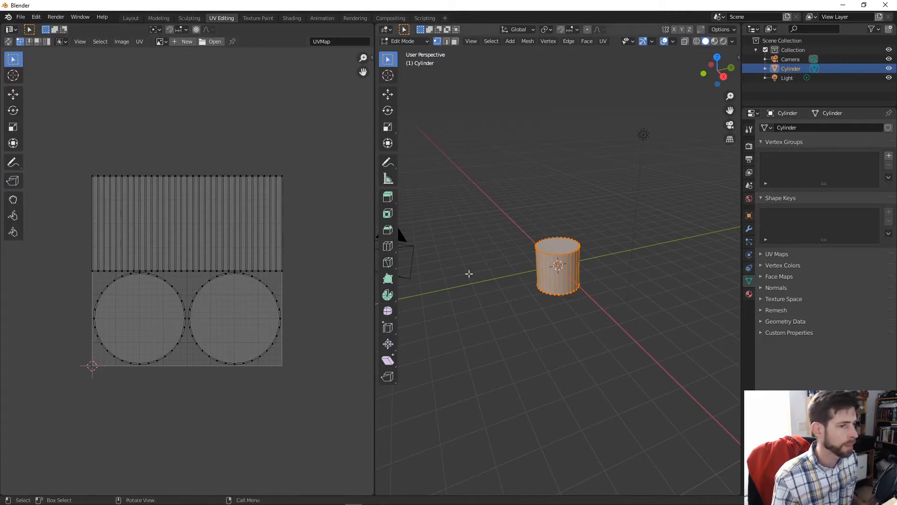
mouse_move(440, 132)
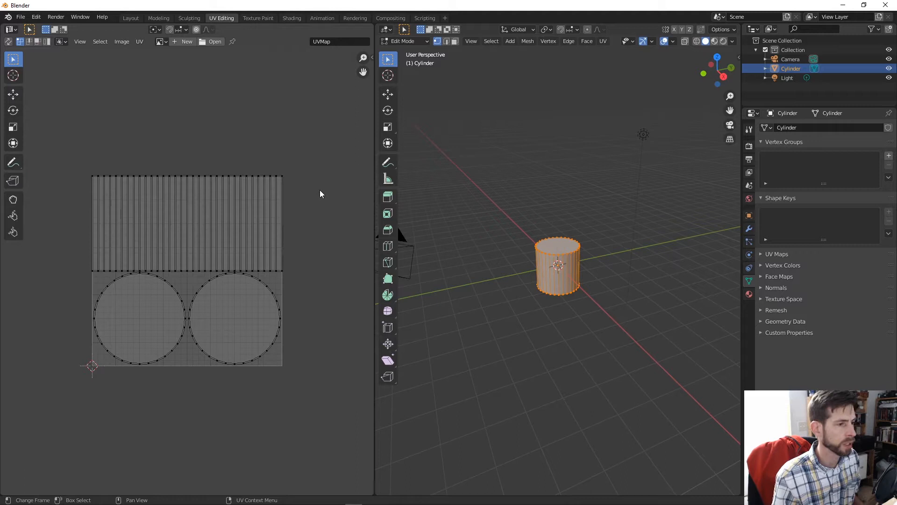
mouse_move(549, 332)
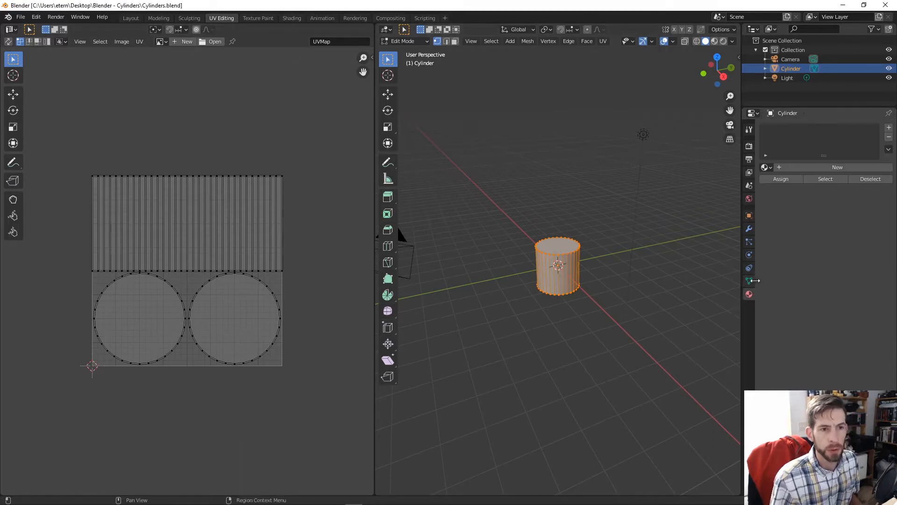
left_click(837, 167)
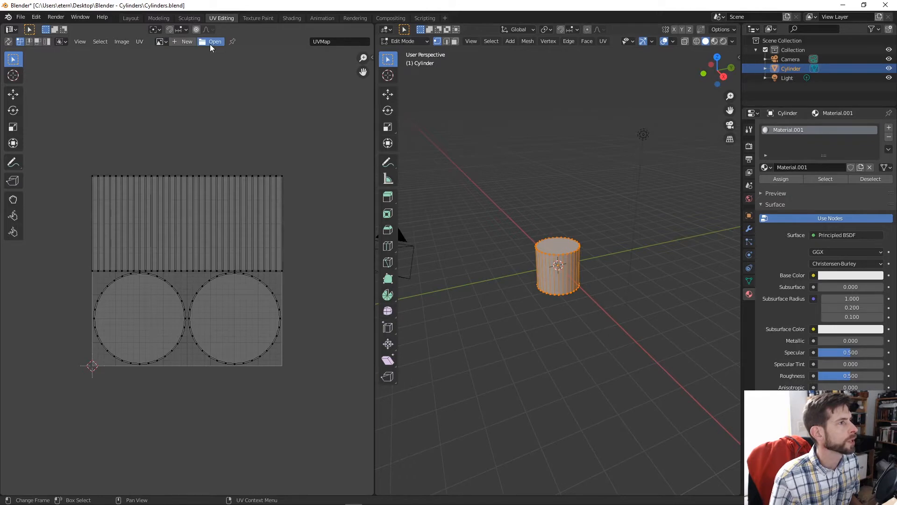
left_click(215, 42)
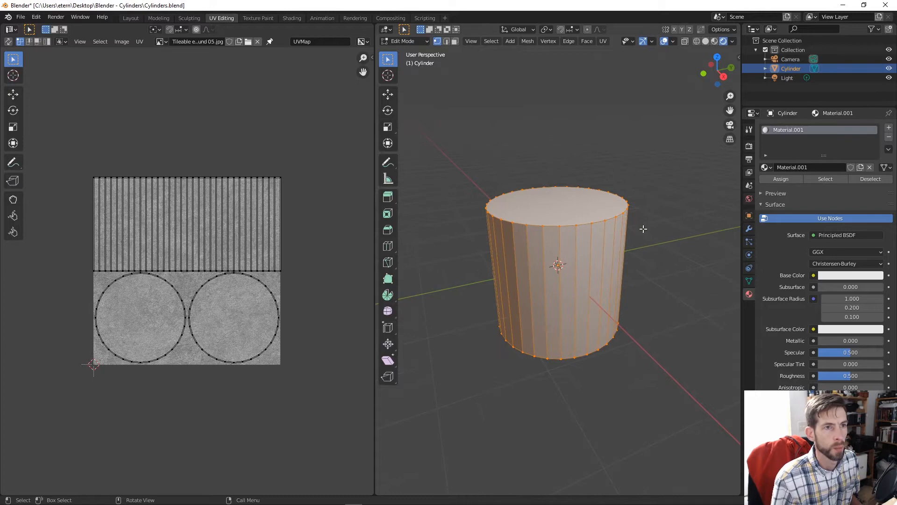
mouse_move(722, 42)
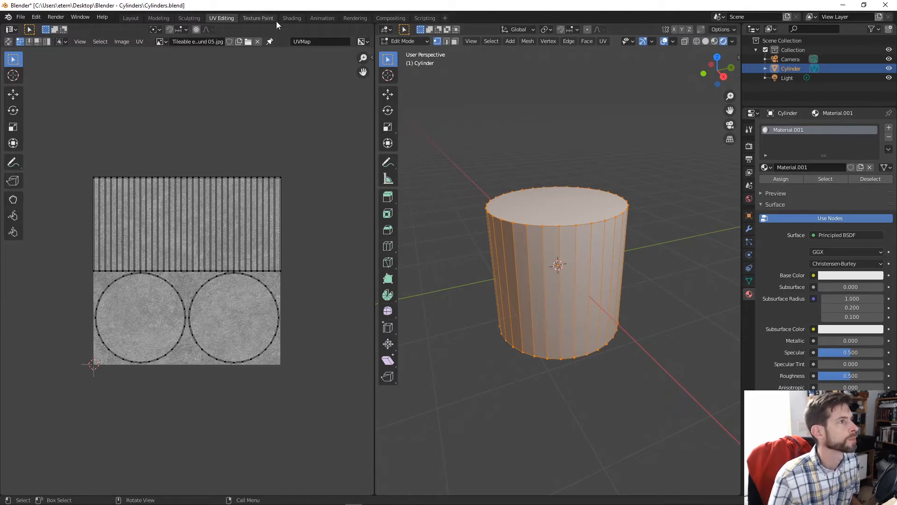
- Feed a scratched metal image texture node into the material's Base Color, then return to Layout
left_click(291, 18)
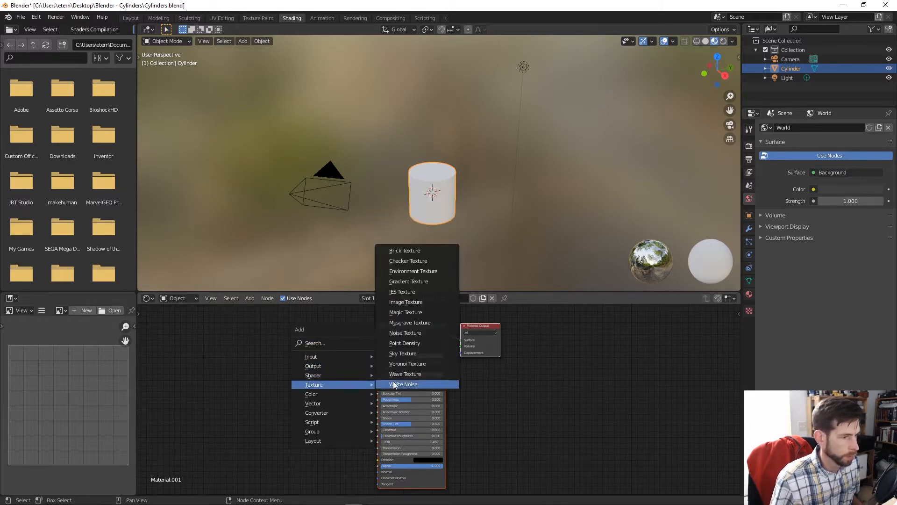
left_click(405, 302)
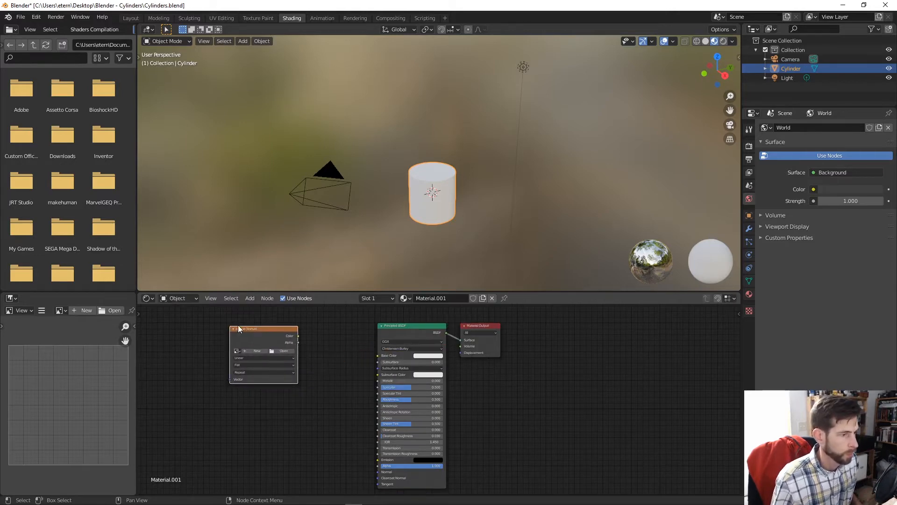
left_click_drag(297, 336, 375, 362)
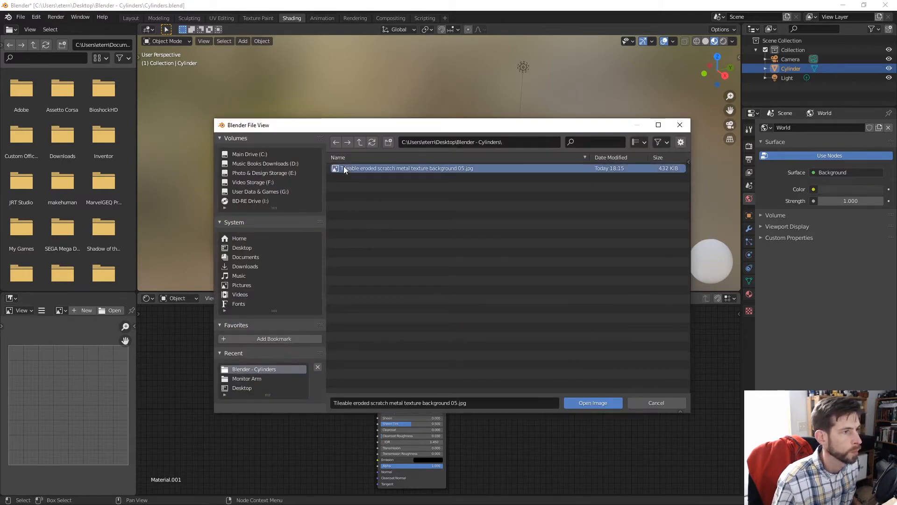
left_click(593, 401)
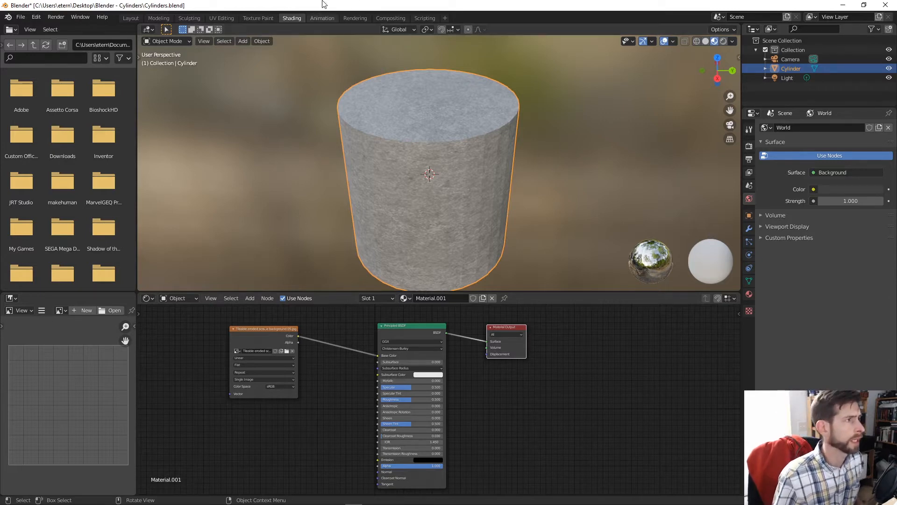
left_click(130, 18)
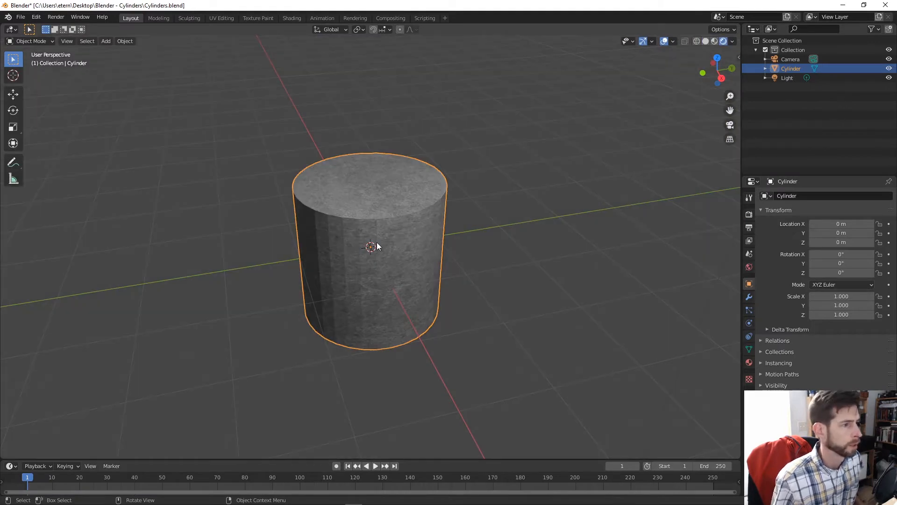
mouse_move(401, 233)
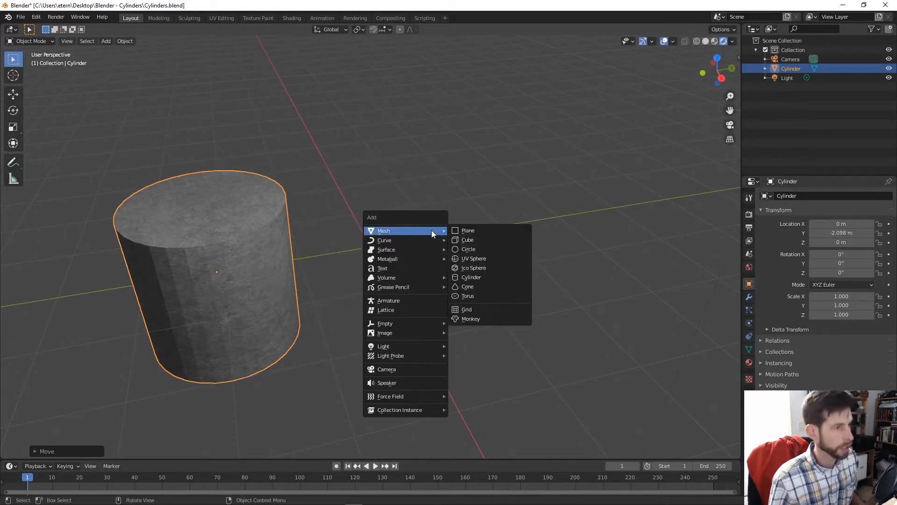
- Add a second cylinder, Cylinder.001, beside the textured one
left_click(471, 276)
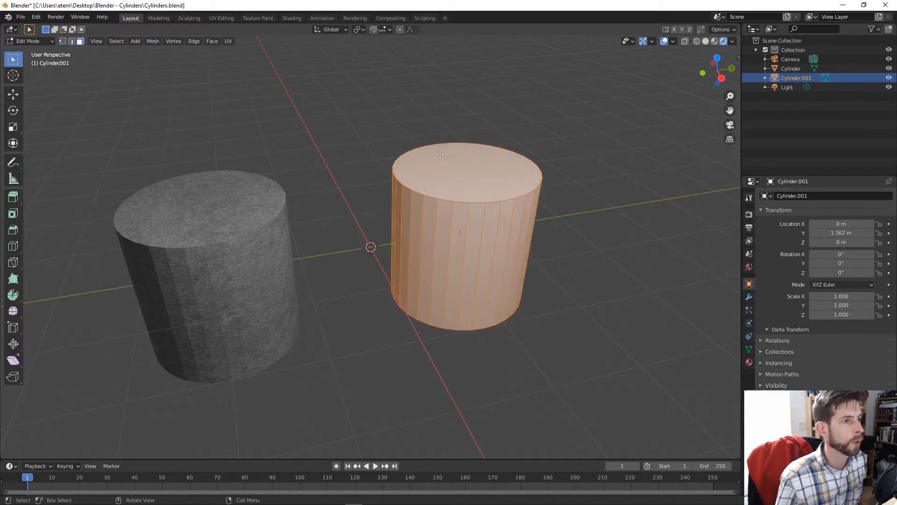
- Delete the second cylinder's top face and rebuild it as concentric rings merged At Center
key("x")
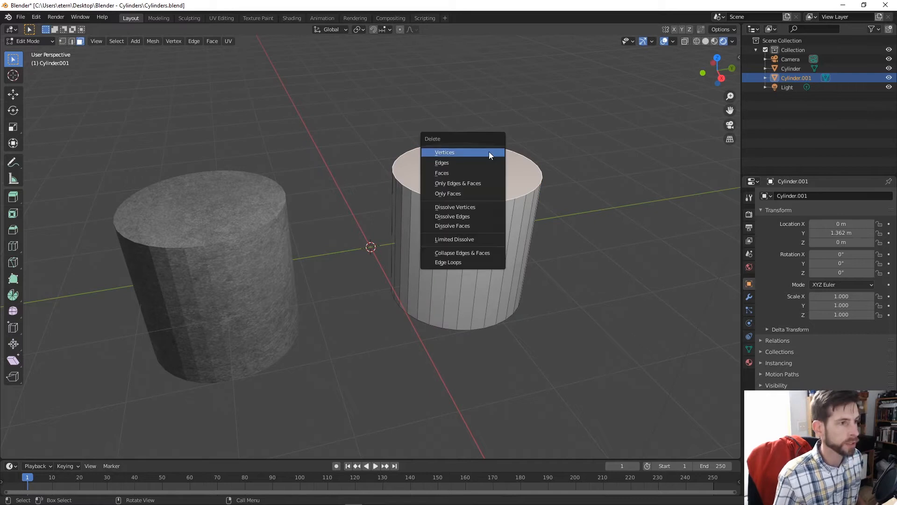
left_click(445, 153)
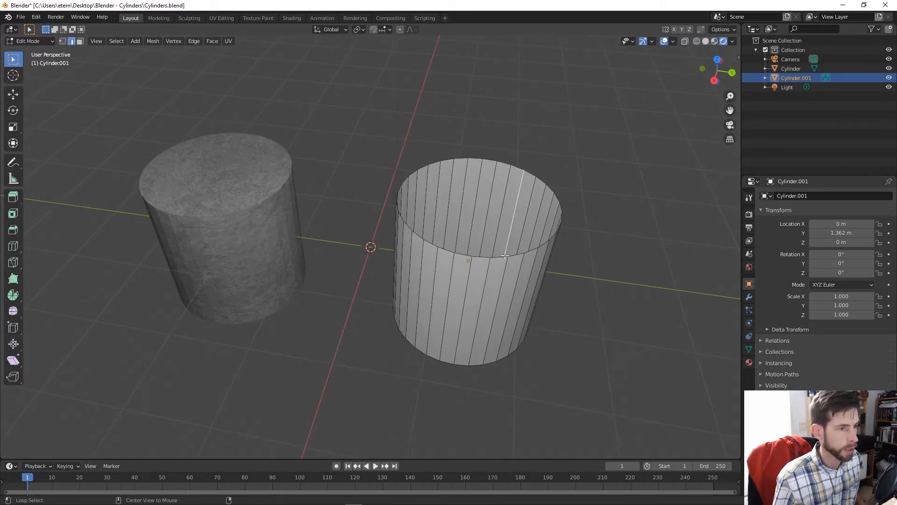
left_click(506, 256)
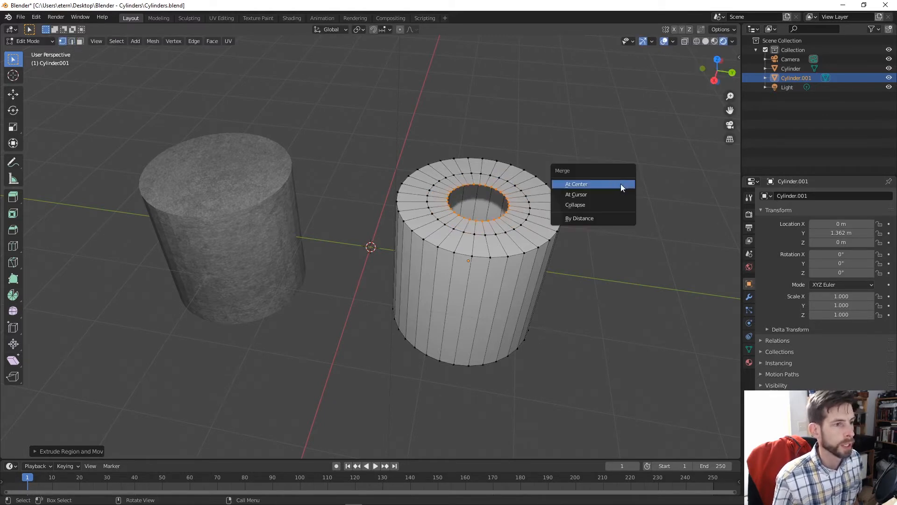
left_click(576, 184)
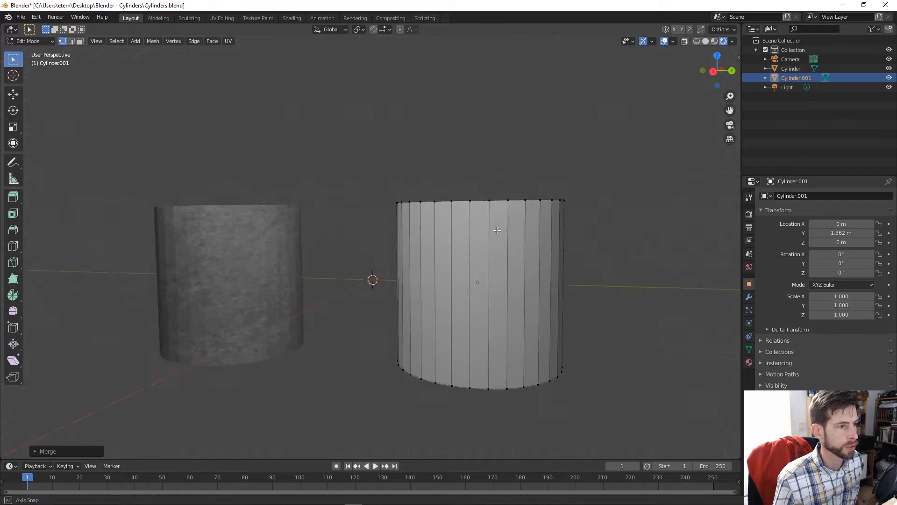
left_click_drag(496, 229, 561, 232)
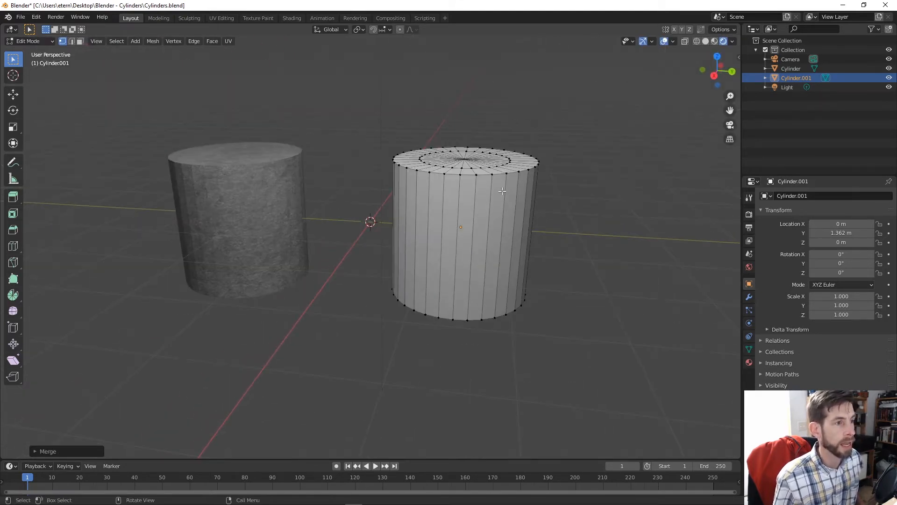
mouse_move(510, 193)
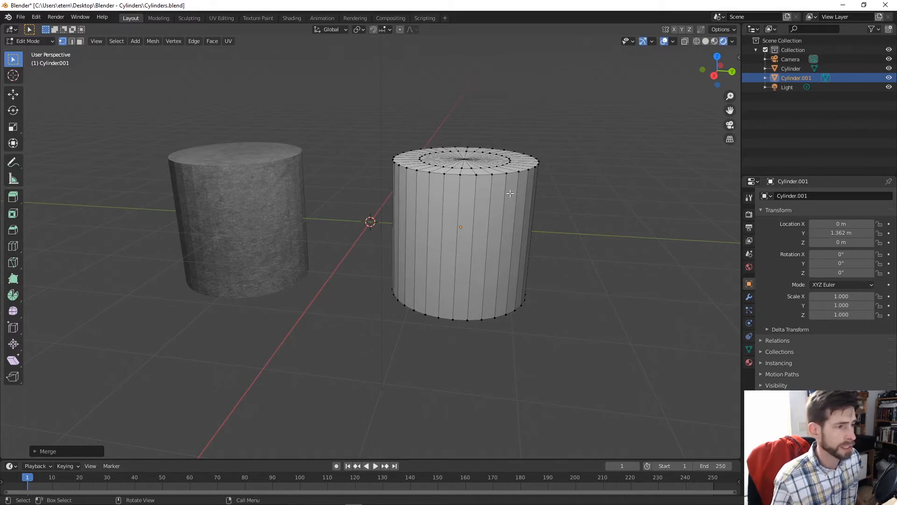
mouse_move(353, 136)
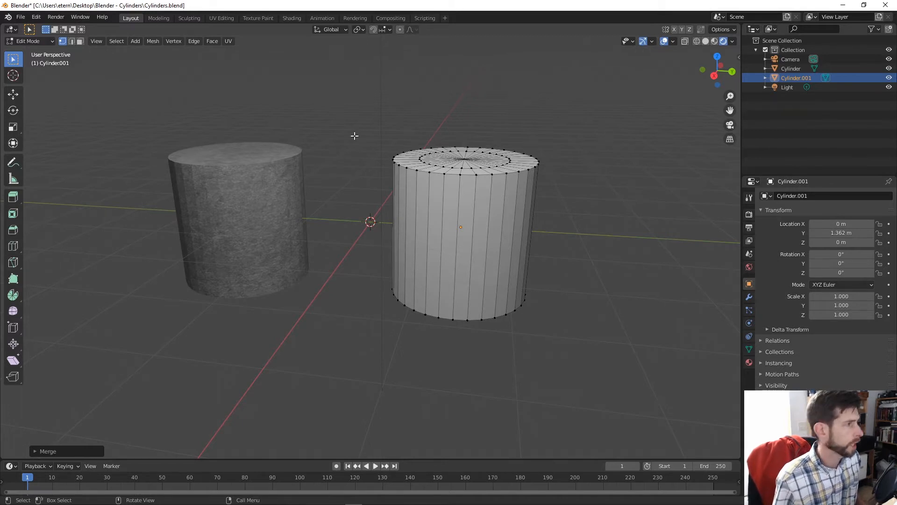
- Unwrap Cylinder.001 into a side strip and two cap discs over the texture, then return to Layout
left_click(221, 18)
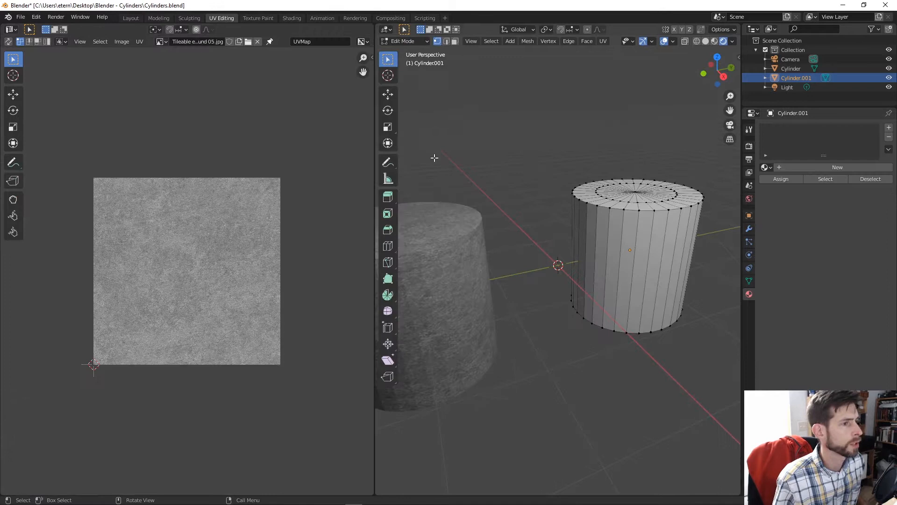
key("a")
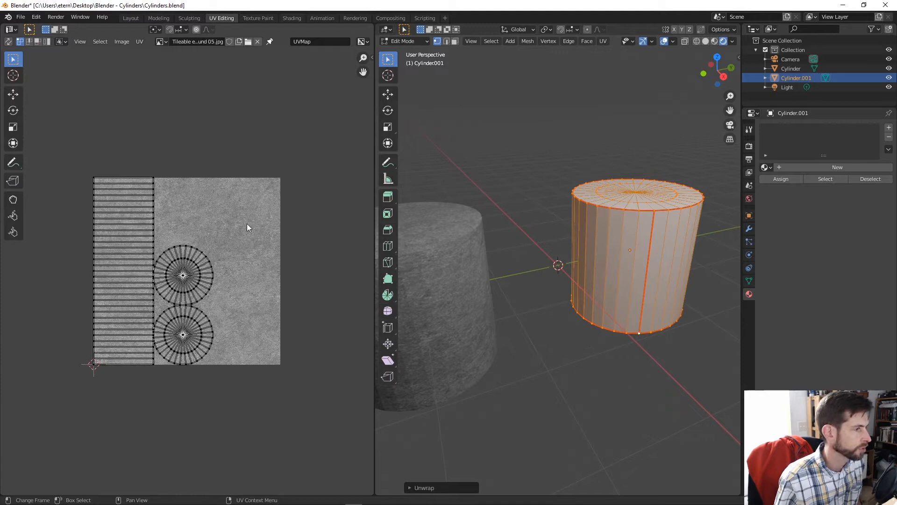
mouse_move(381, 230)
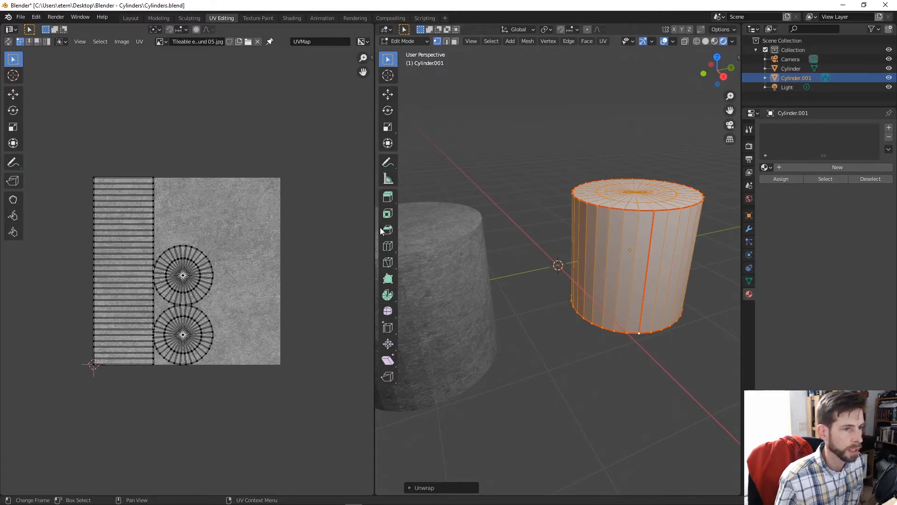
mouse_move(243, 236)
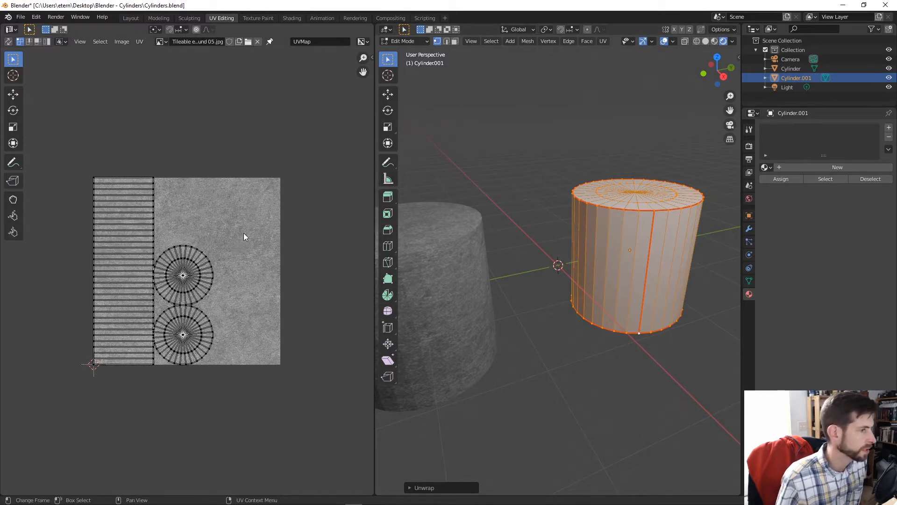
mouse_move(256, 208)
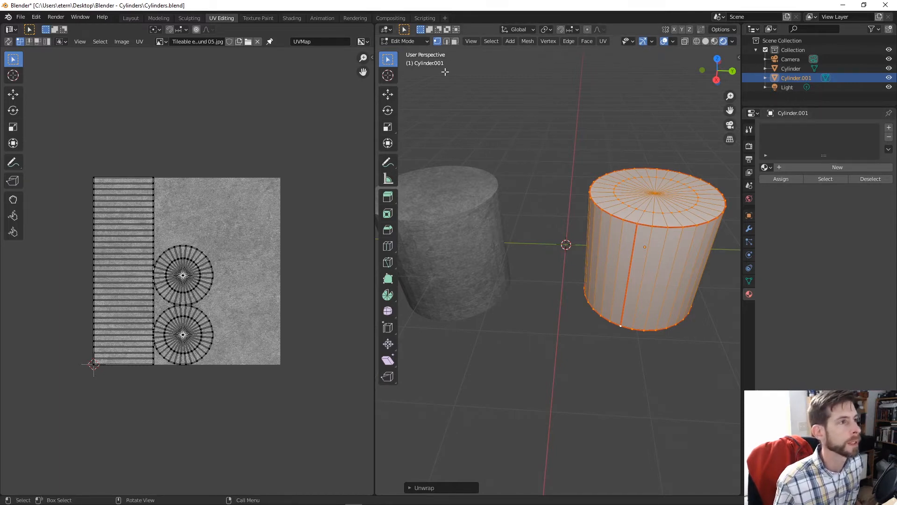
left_click(130, 18)
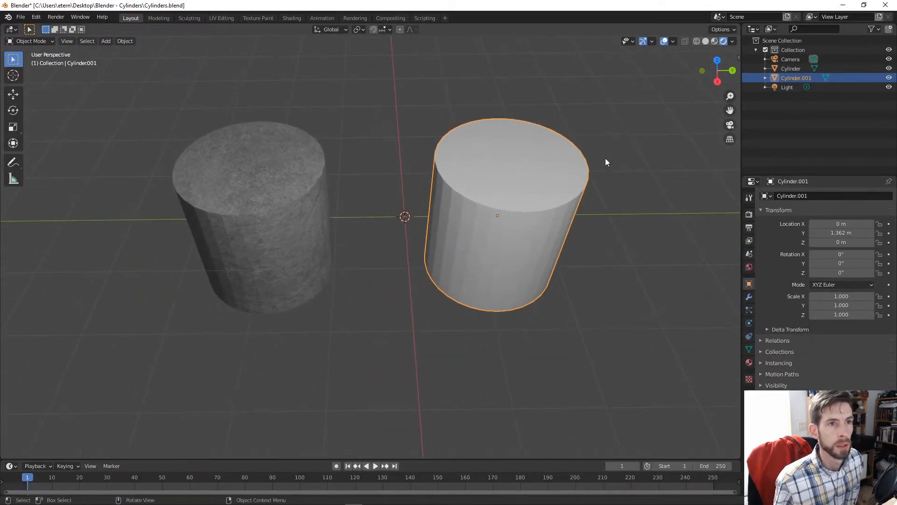
mouse_move(722, 40)
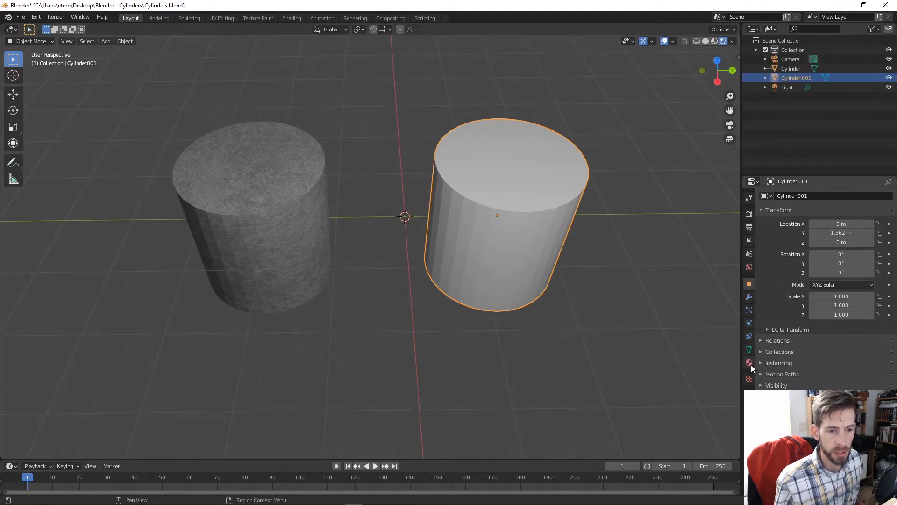
- Assign the ground-texture material Material.001 to Cylinder.001 so both cylinders look textured
left_click(748, 361)
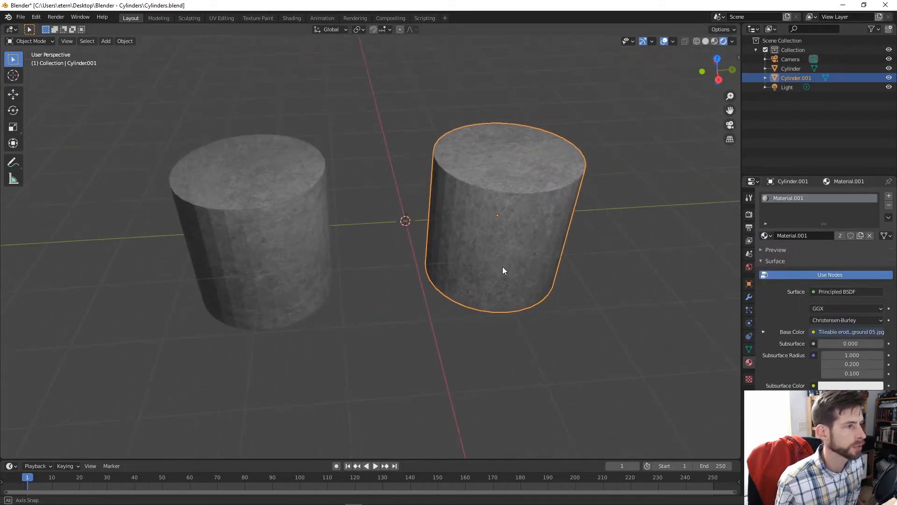
left_click_drag(504, 270, 462, 282)
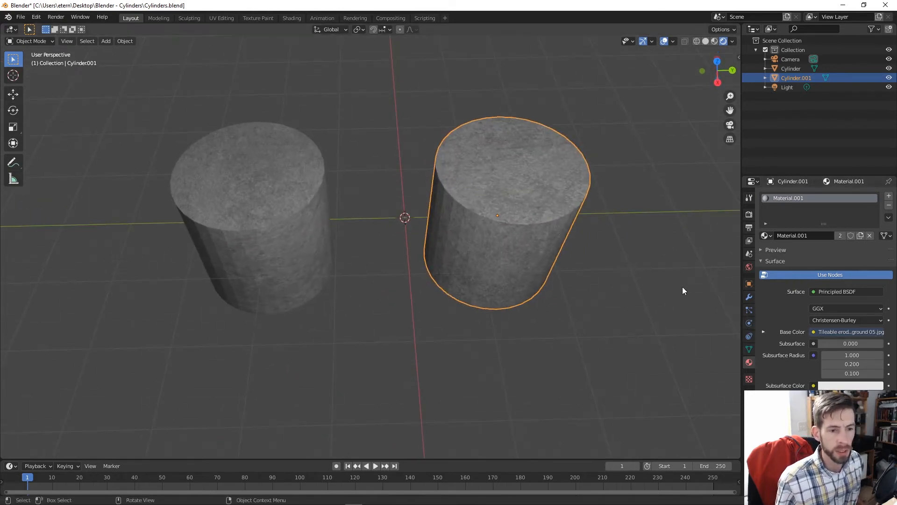
- Add a Subdivision Surface modifier to both cylinders and adjust the left one's render level
left_click(749, 296)
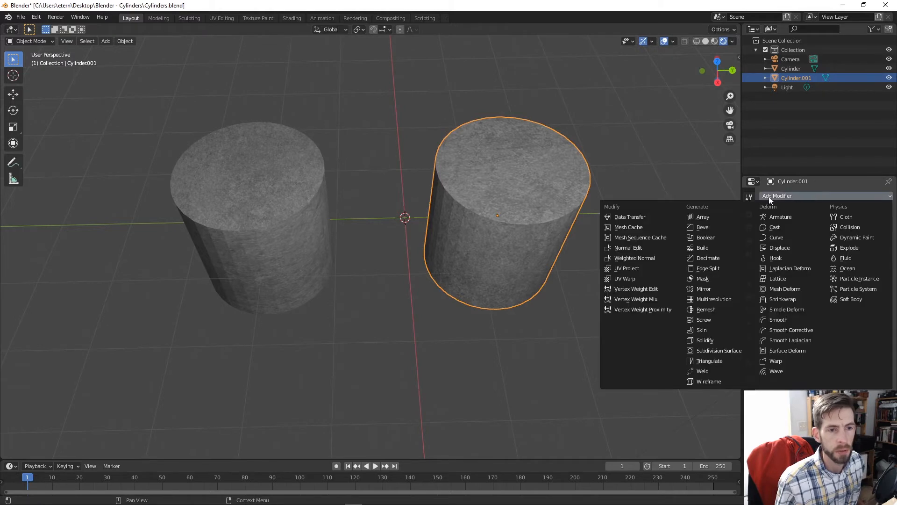
mouse_move(701, 330)
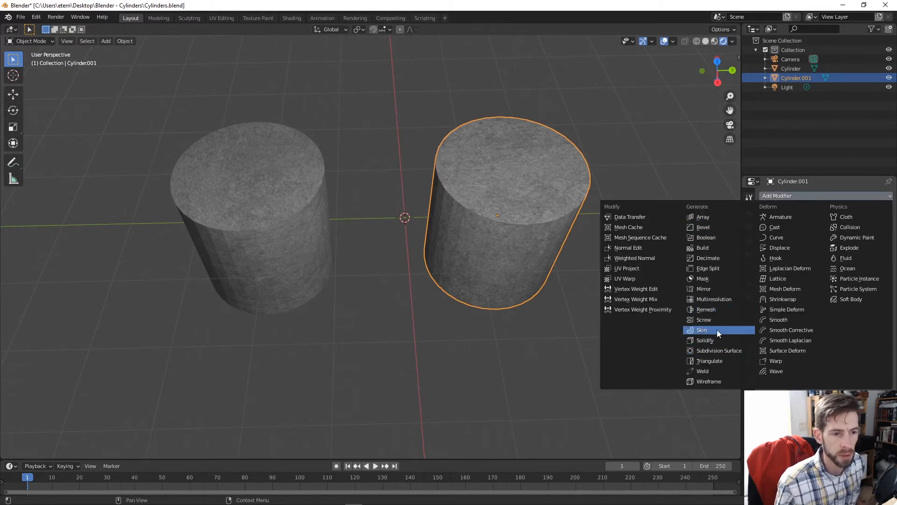
left_click(719, 350)
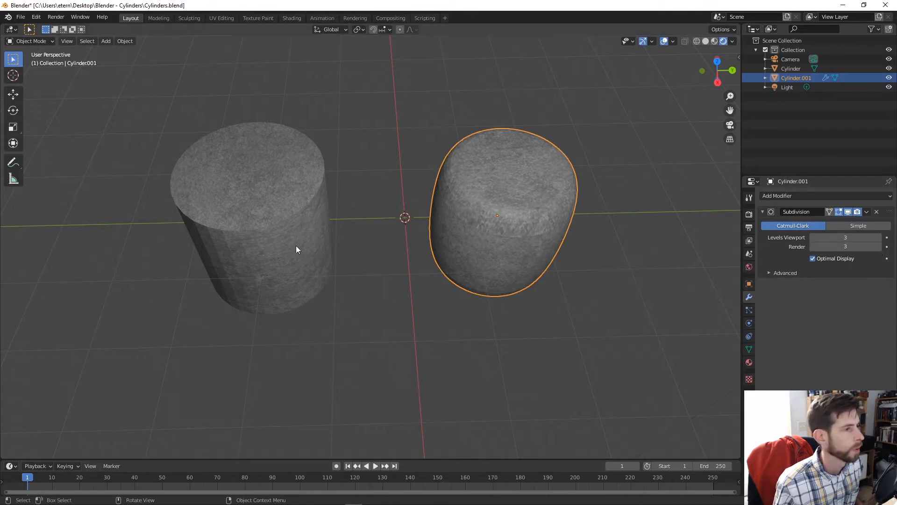
left_click(794, 195)
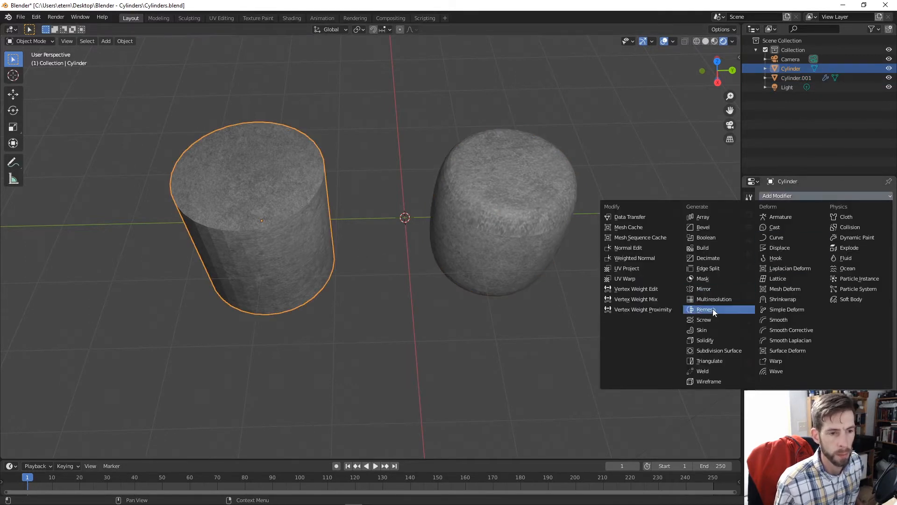
left_click(720, 350)
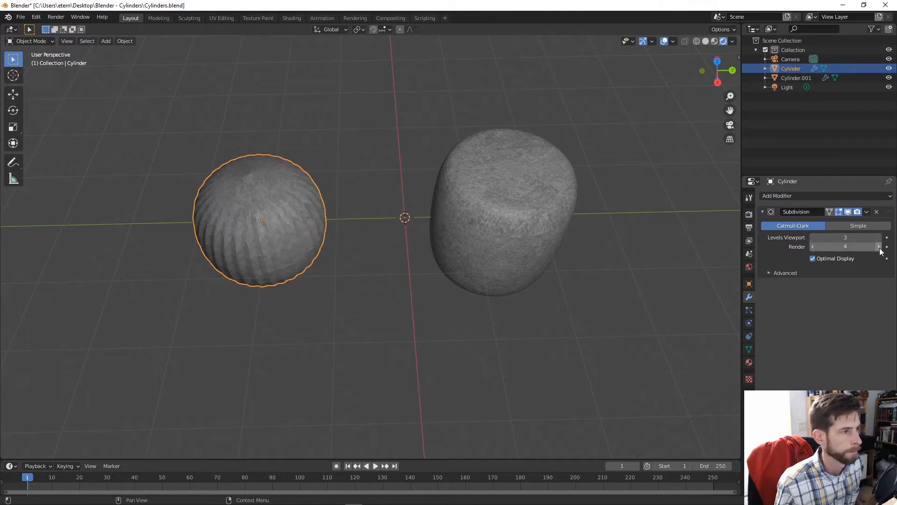
left_click(812, 246)
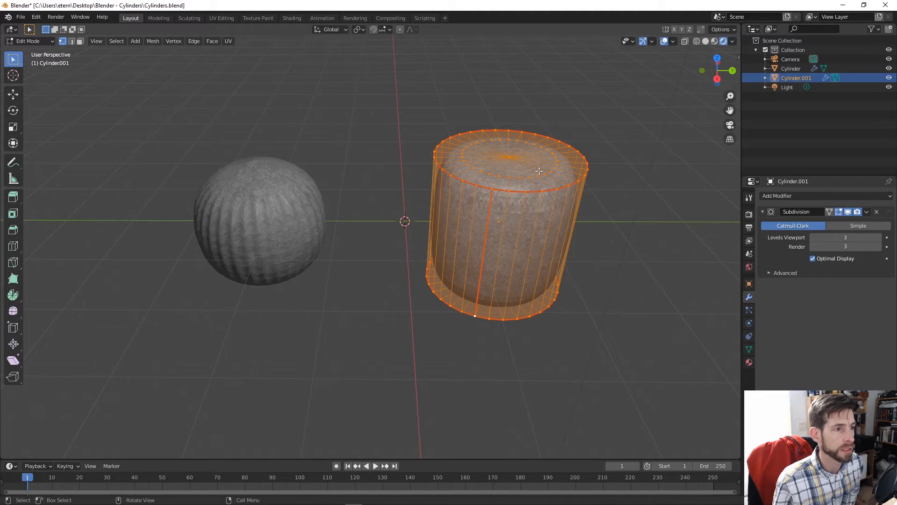
mouse_move(522, 157)
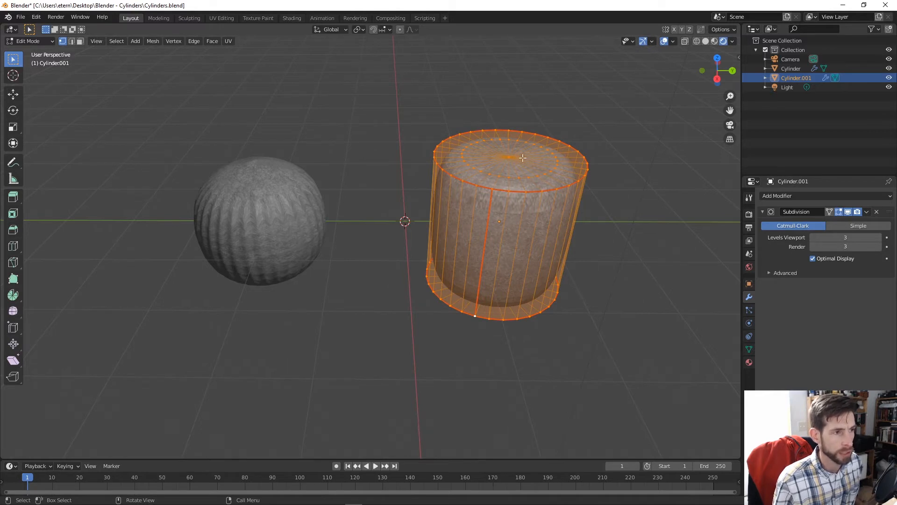
mouse_move(525, 177)
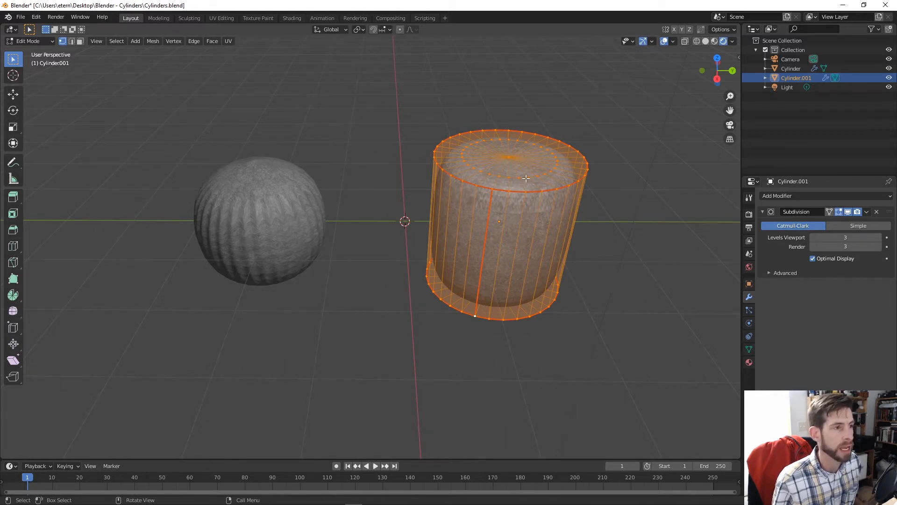
key("Tab")
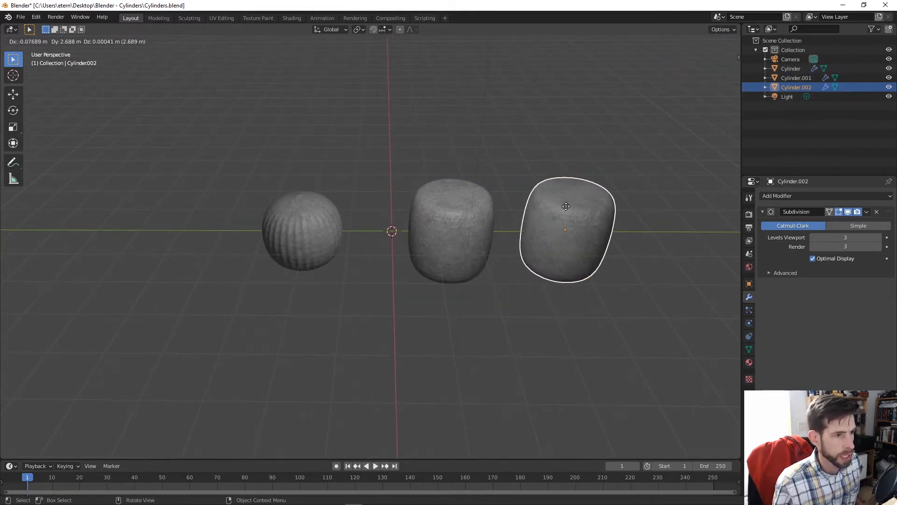
- Duplicate Cylinder.001 to the right and select the new copy
left_click(450, 235)
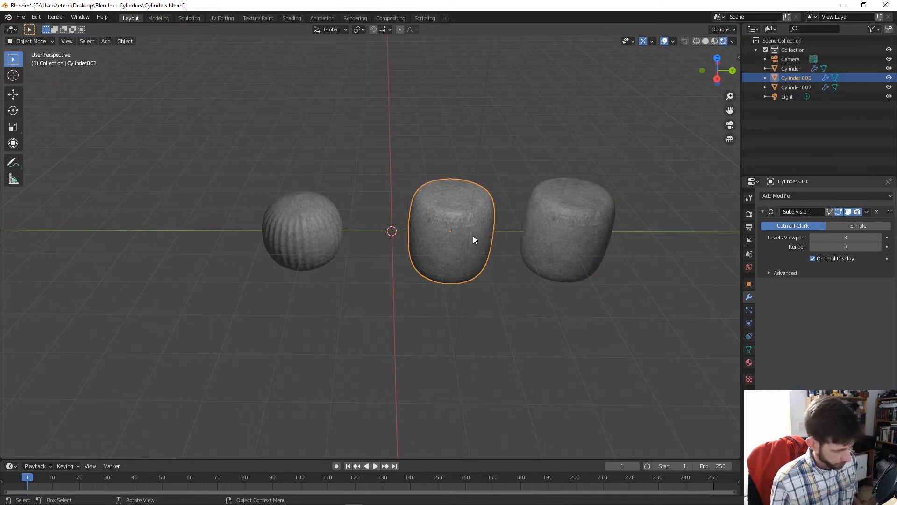
left_click(574, 235)
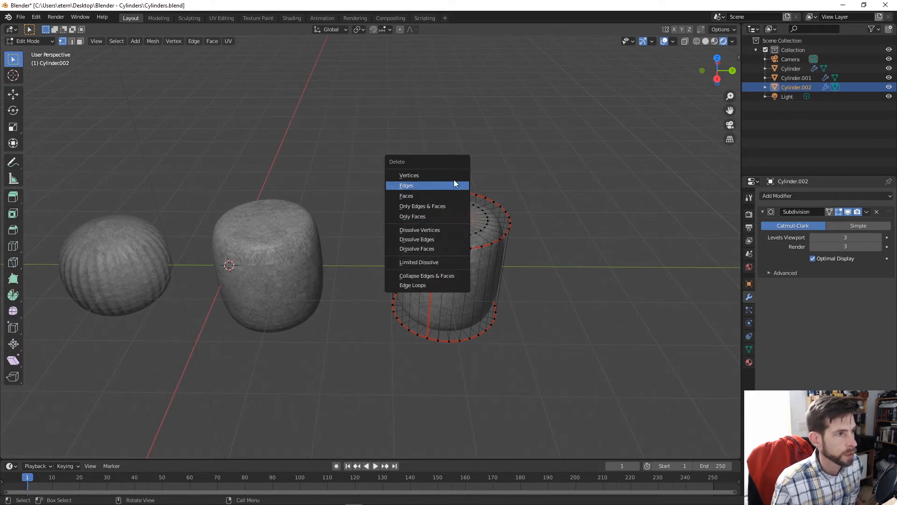
- Delete the third cylinder's cap geometry and merge the top and bottom inner rings At Center
left_click(406, 195)
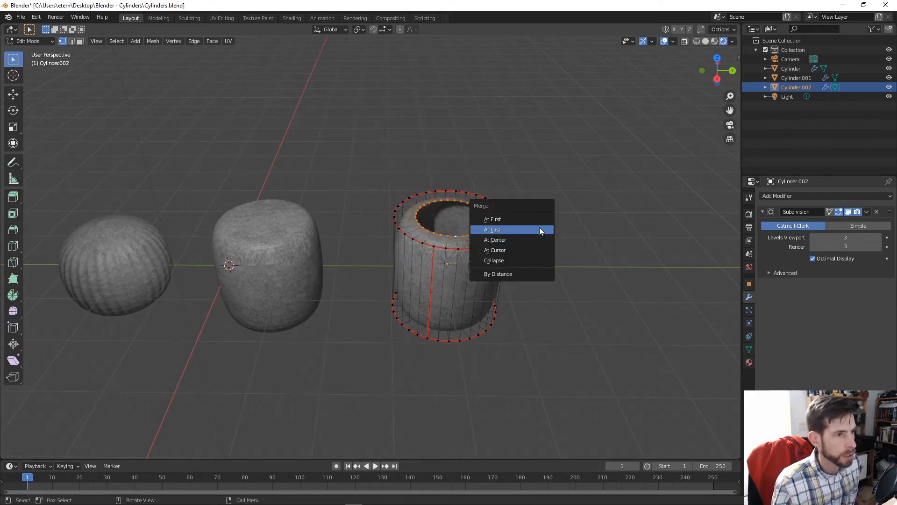
left_click(495, 239)
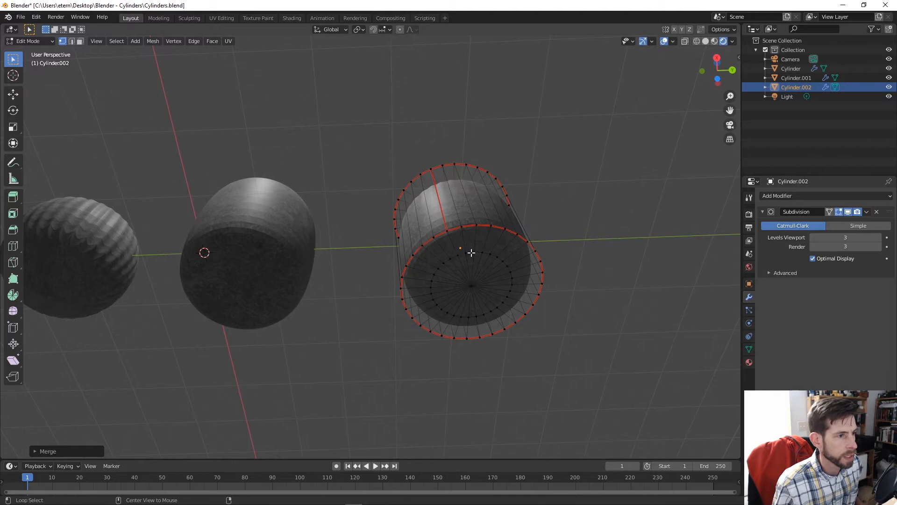
left_click(471, 285)
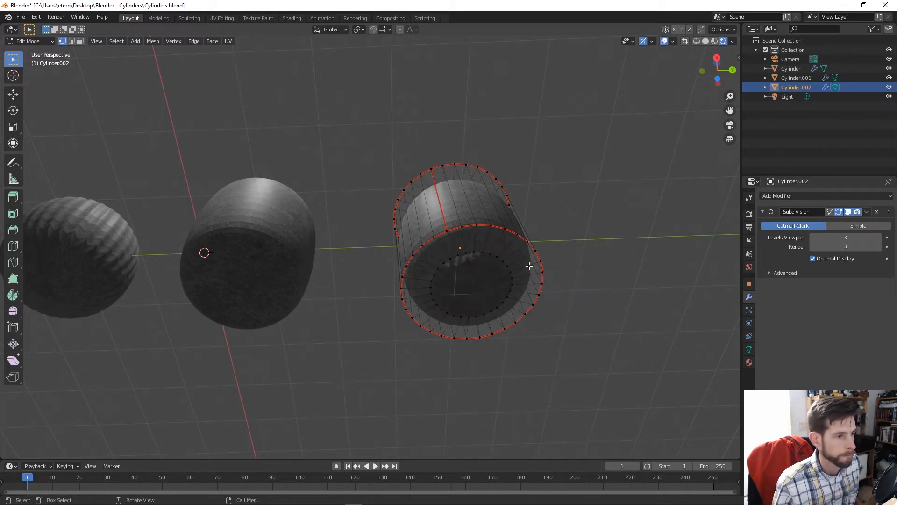
key("m")
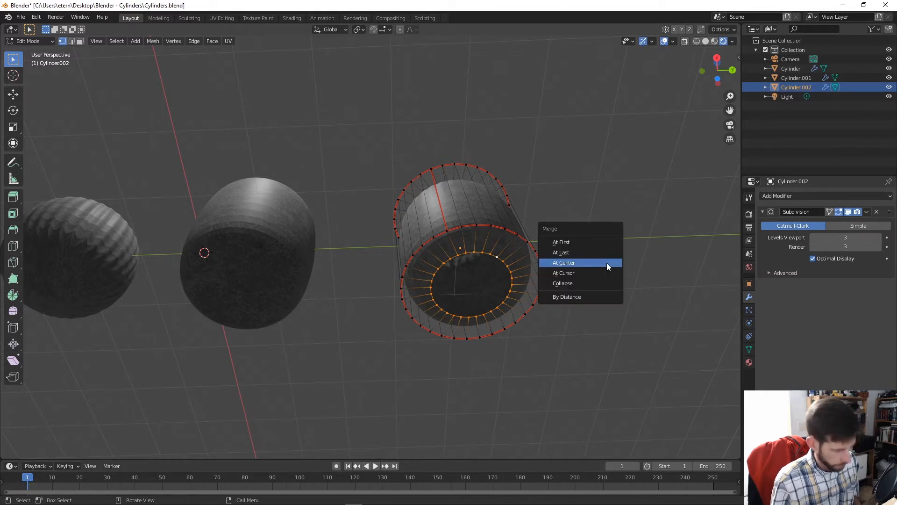
left_click(564, 262)
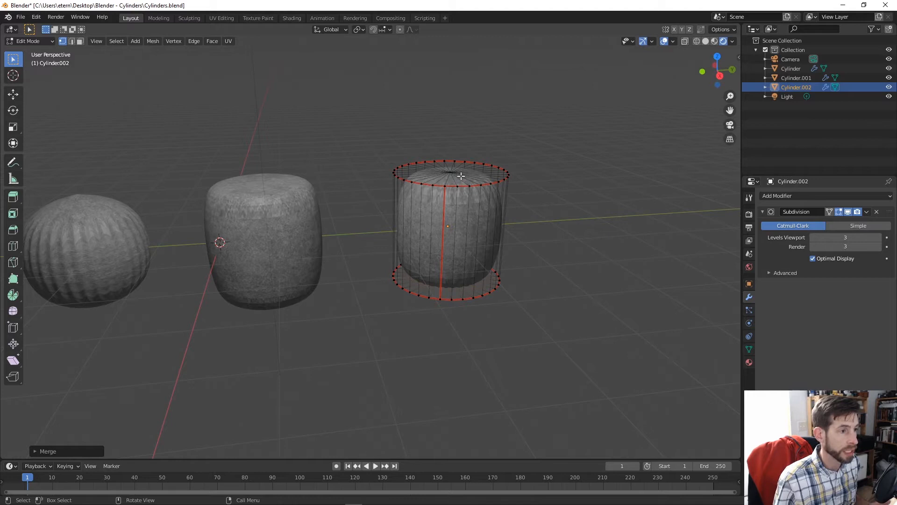
mouse_move(448, 233)
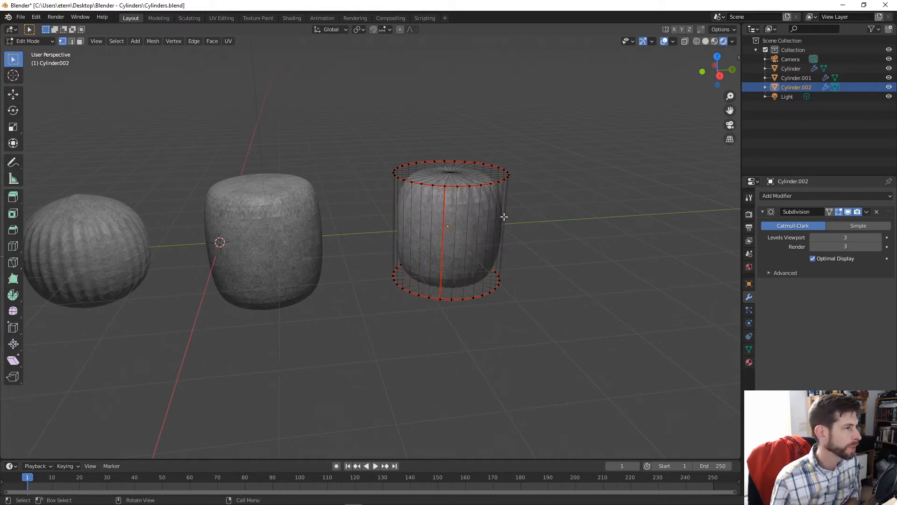
mouse_move(152, 110)
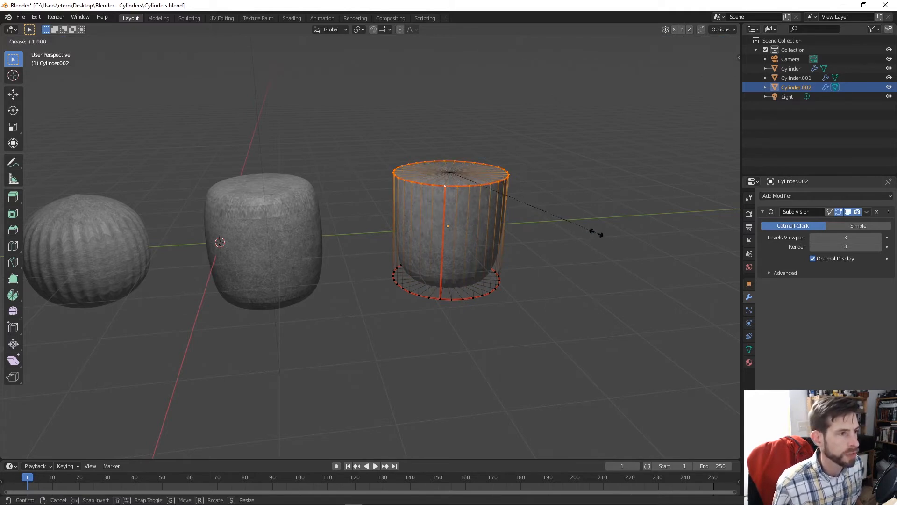
- Crease the right cylinder's top and bottom rim edges, then leave Edit Mode to check the flatter caps
left_click_drag(598, 232, 541, 203)
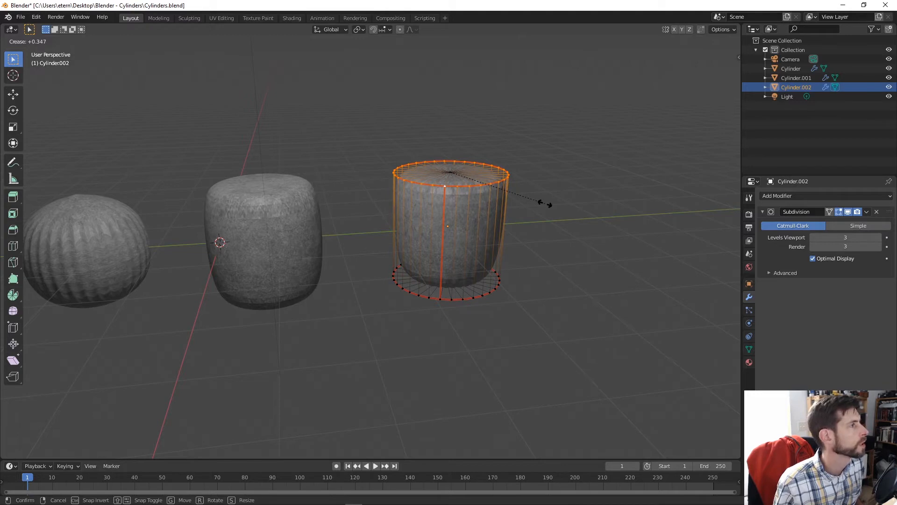
left_click(549, 205)
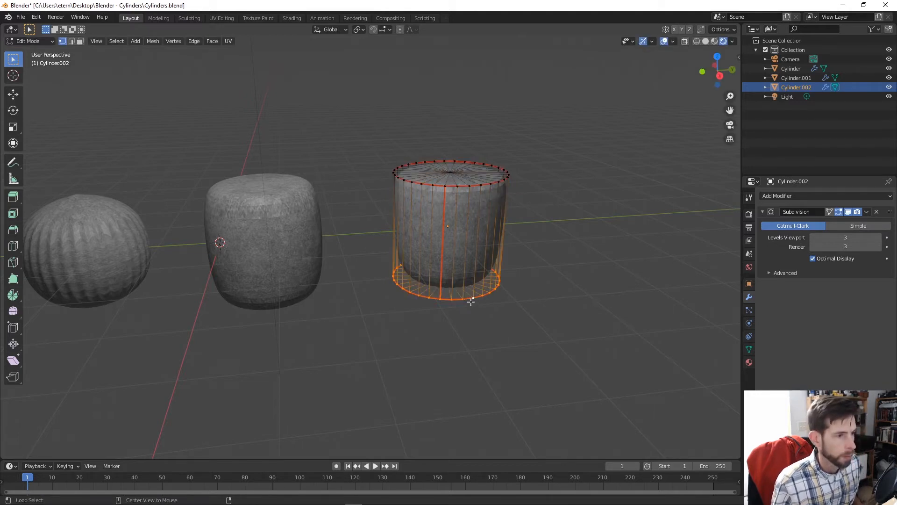
key("shift+e")
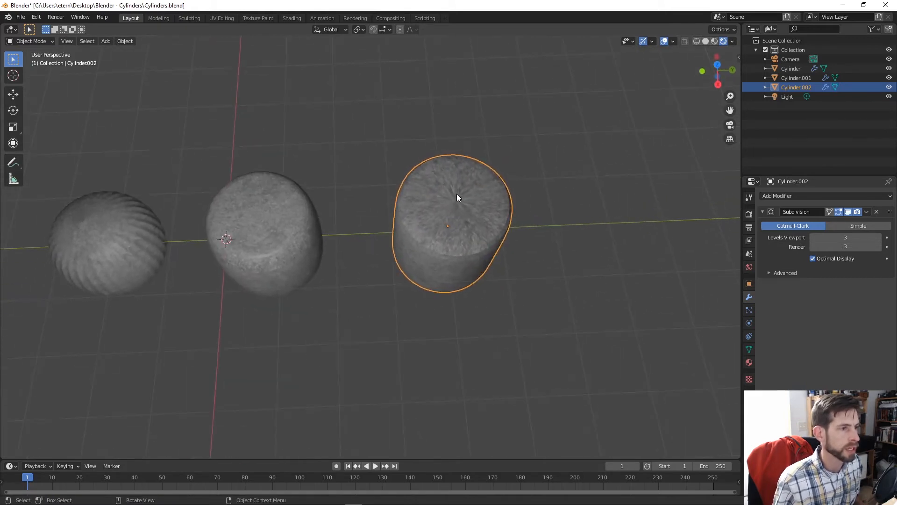
key("Tab")
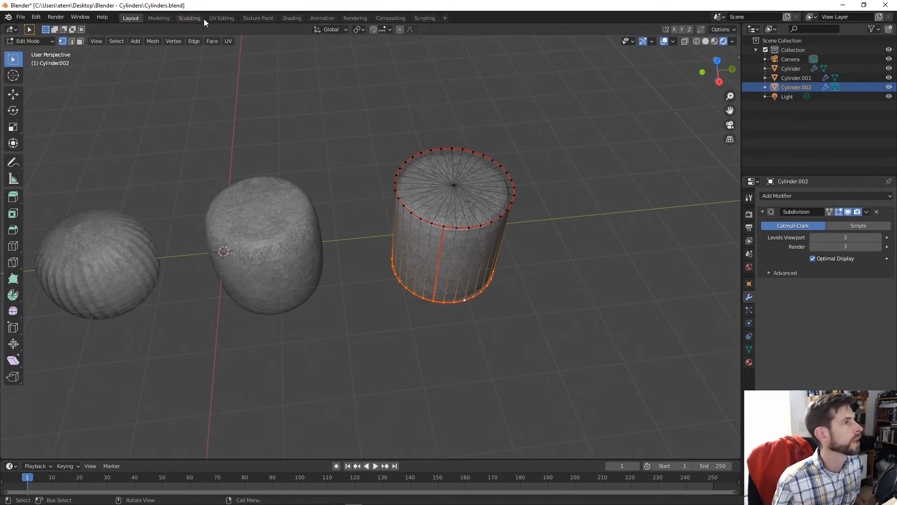
- Unwrap the rightmost cylinder's UVs in UV Editing and return to the Layout workspace
left_click(220, 17)
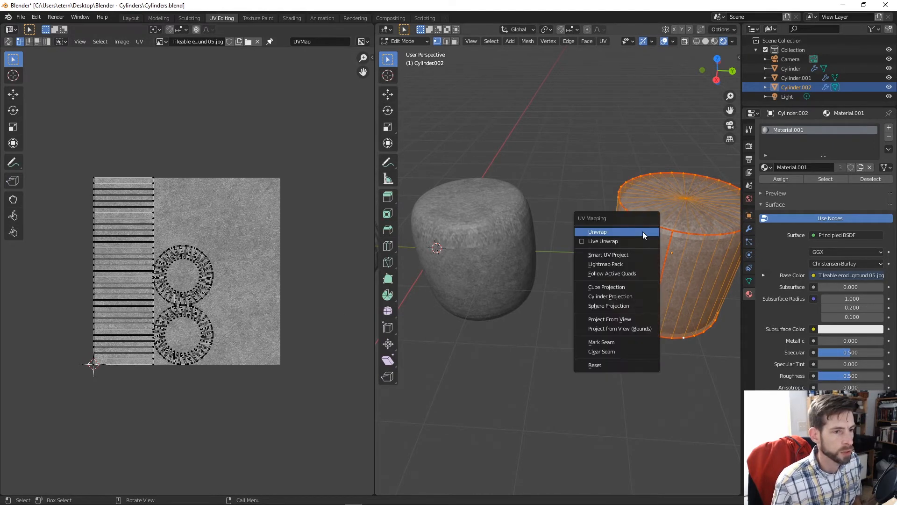
left_click(597, 232)
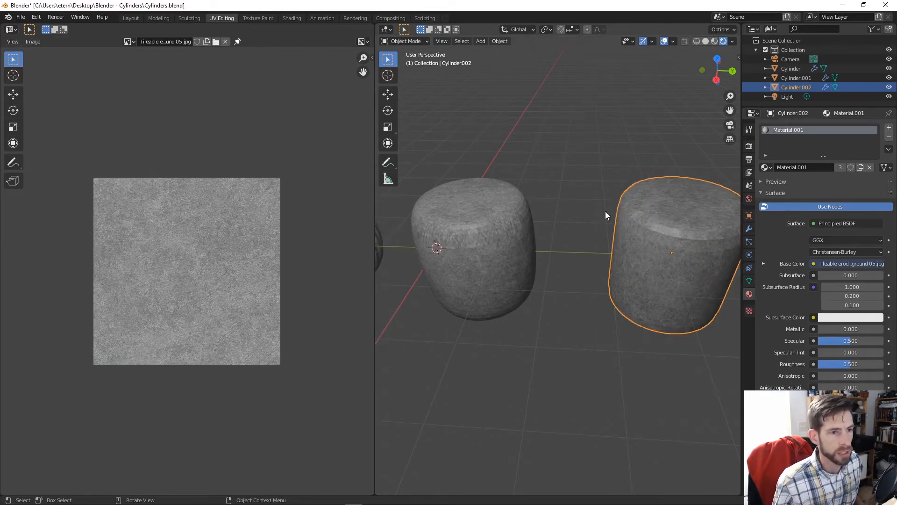
left_click(130, 18)
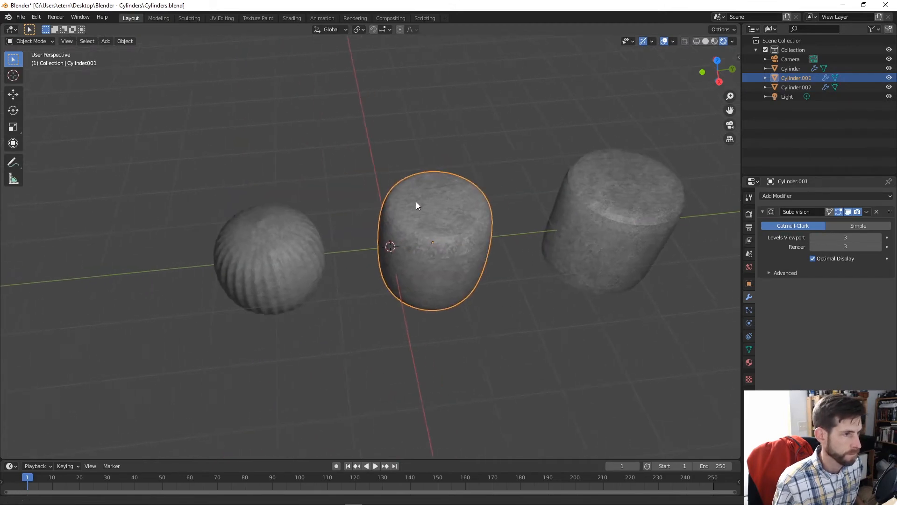
- Crease the middle cylinder's top and bottom rim loops and inspect the flat-capped result in Object Mode
key("Tab")
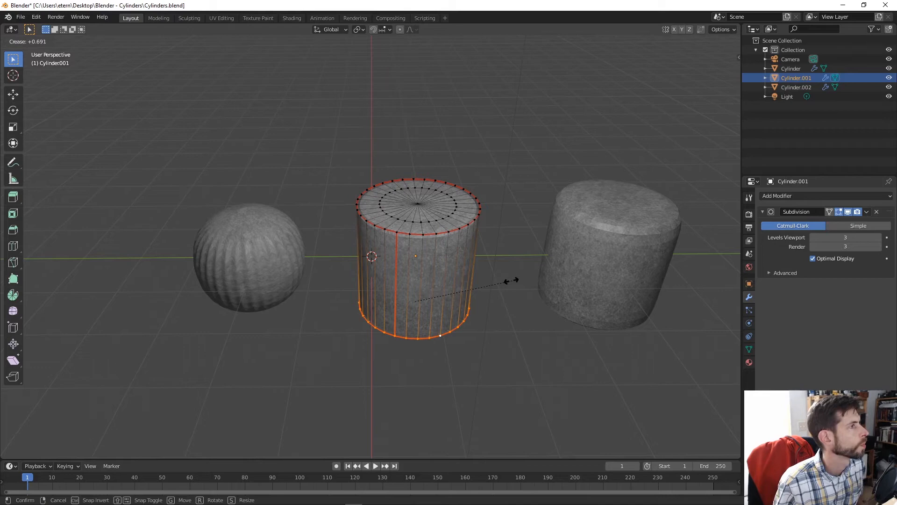
left_click_drag(512, 280, 505, 280)
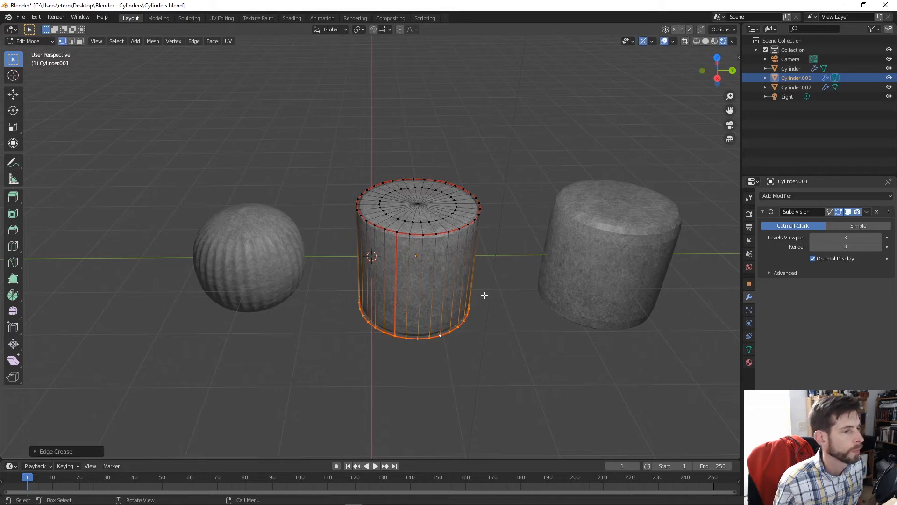
key("Tab")
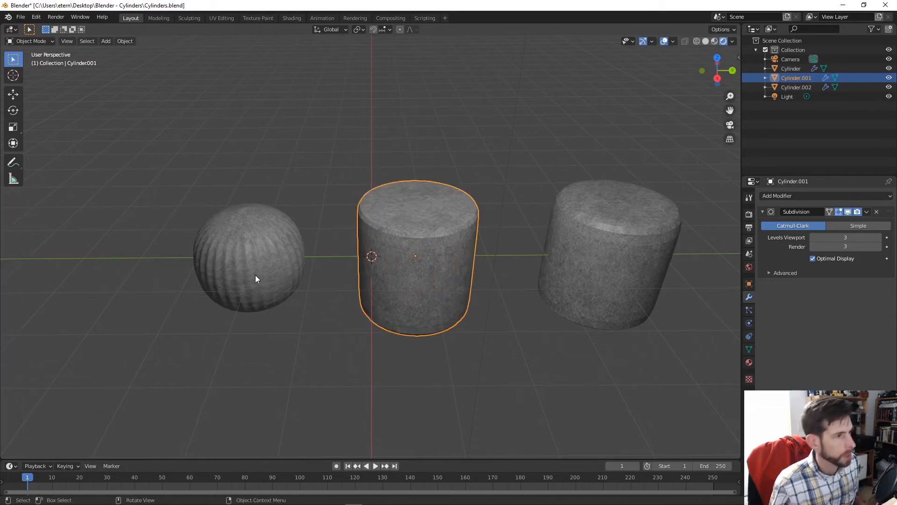
key("Tab")
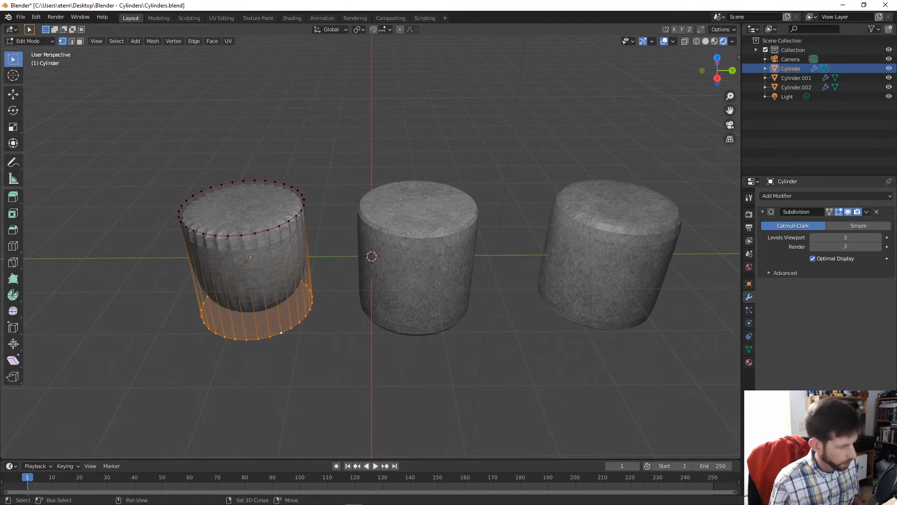
- Crease the left cylinder's rim edge loops with Shift+E and re-enter Edit Mode on it
key("shift+e")
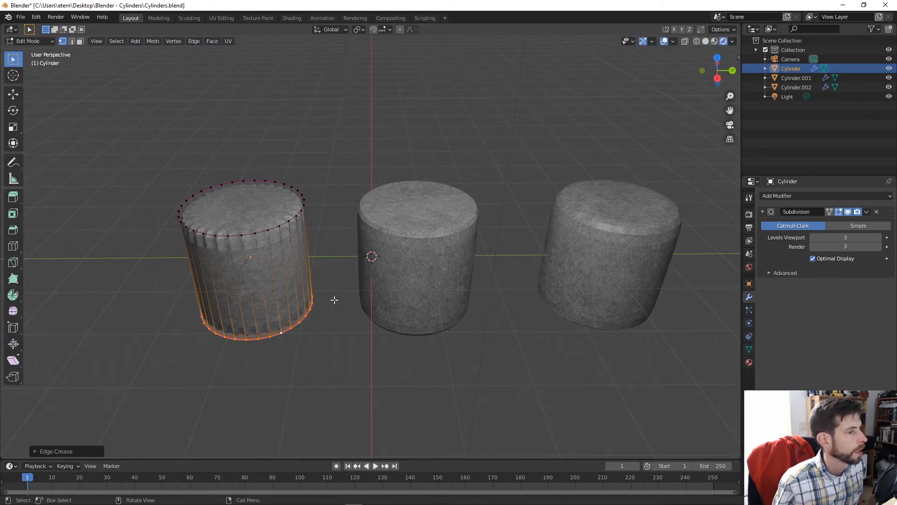
mouse_move(351, 326)
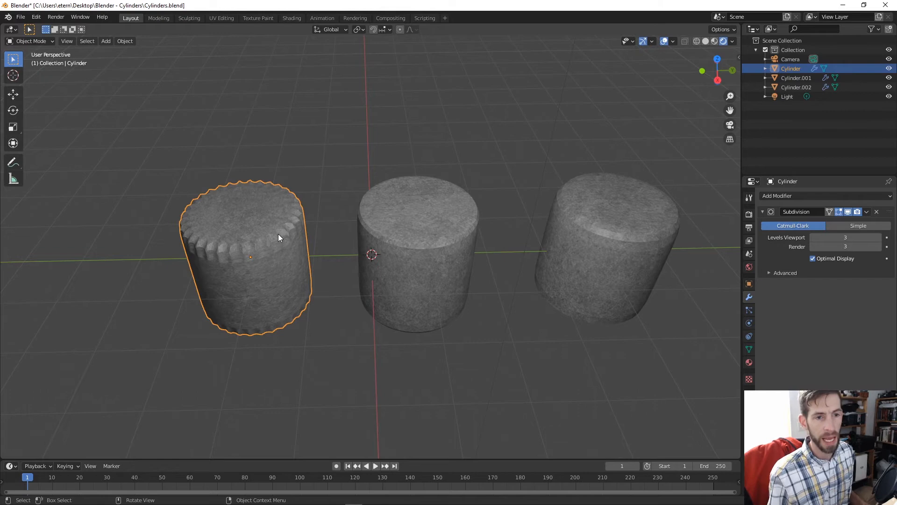
mouse_move(219, 258)
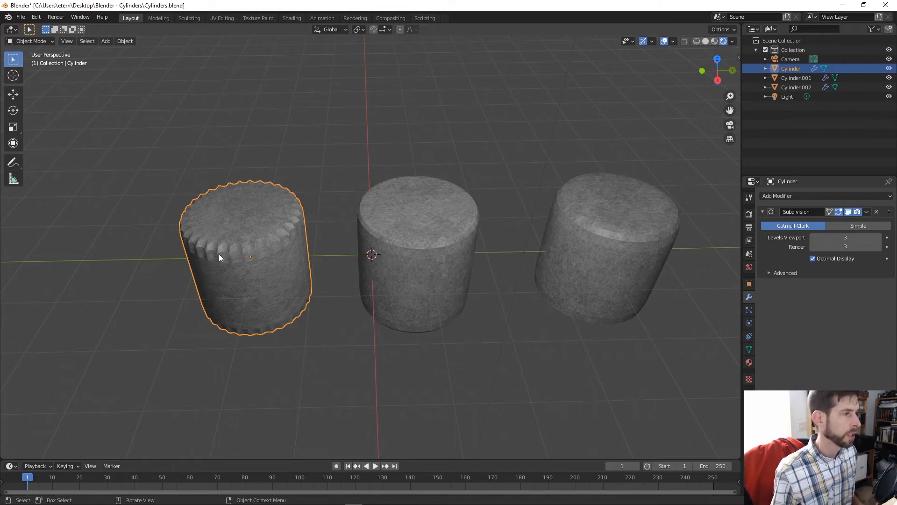
mouse_move(261, 238)
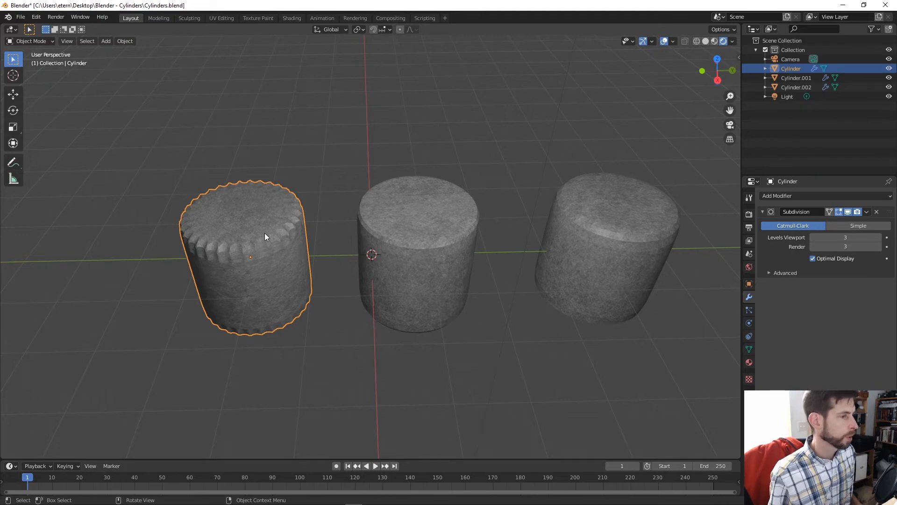
key("Tab")
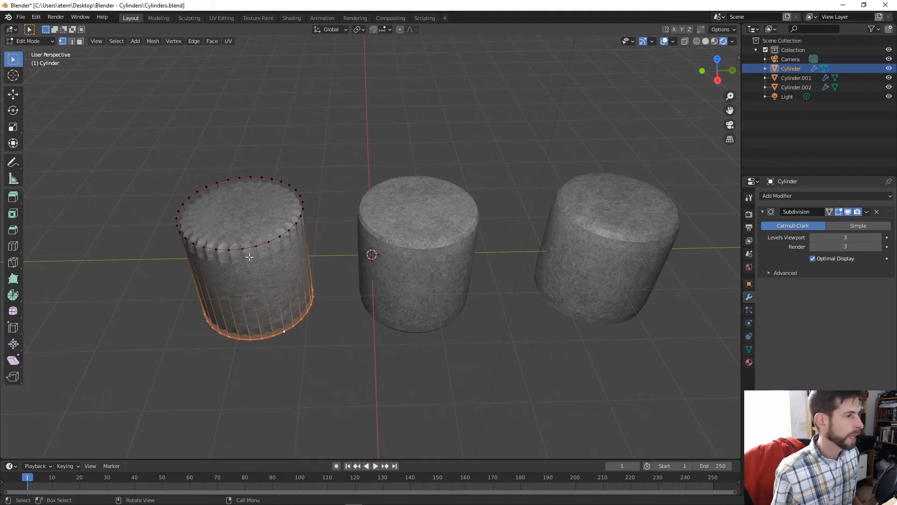
mouse_move(286, 202)
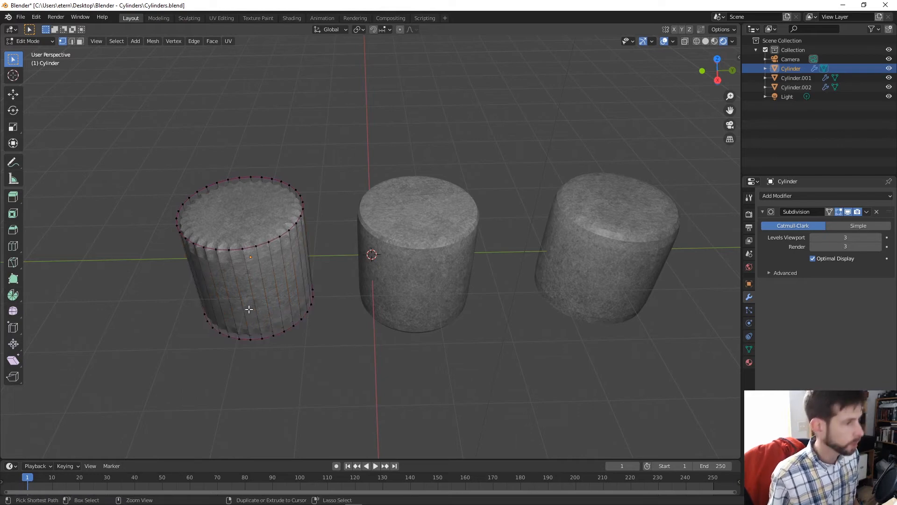
mouse_move(249, 280)
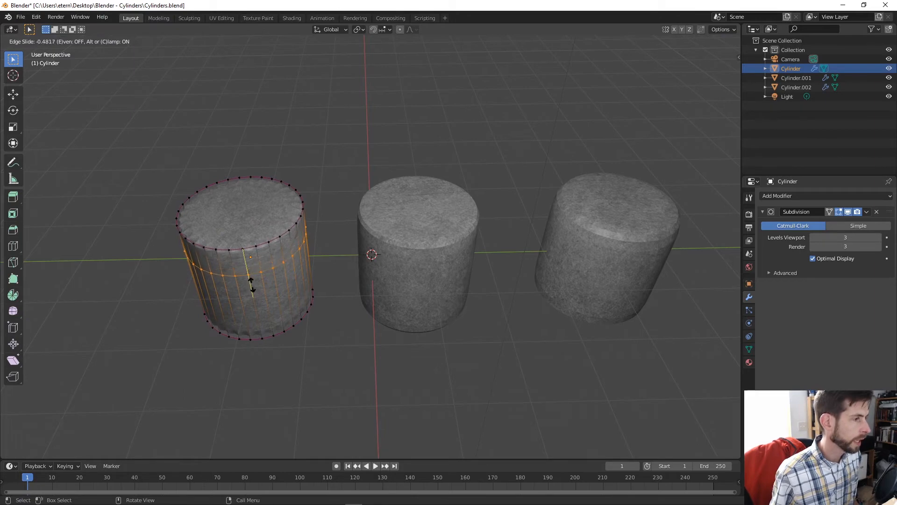
- Slide a new loop cut up near the left cylinder's top rim and check it in Object Mode
left_click_drag(252, 285, 258, 269)
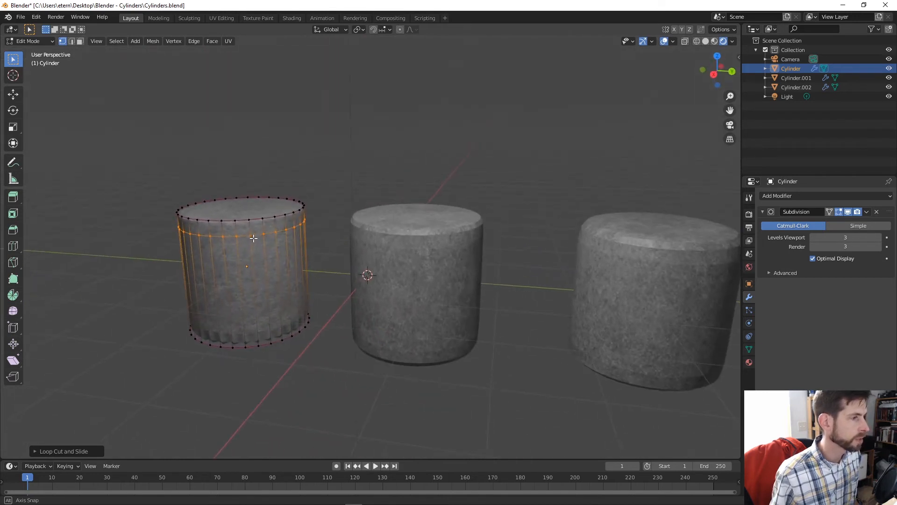
key("Tab")
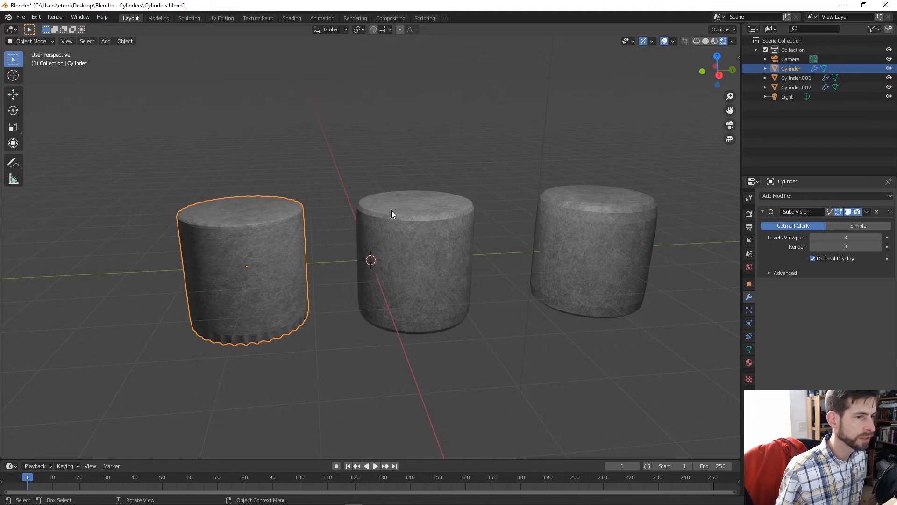
mouse_move(389, 217)
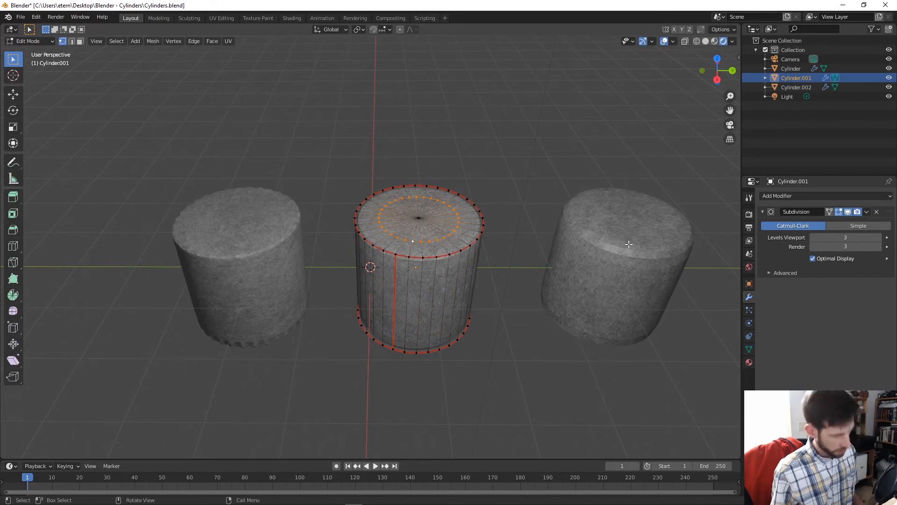
- Scale the middle cylinder's inner cap ring toward the centre and inspect the rounded top from orbit
key("s")
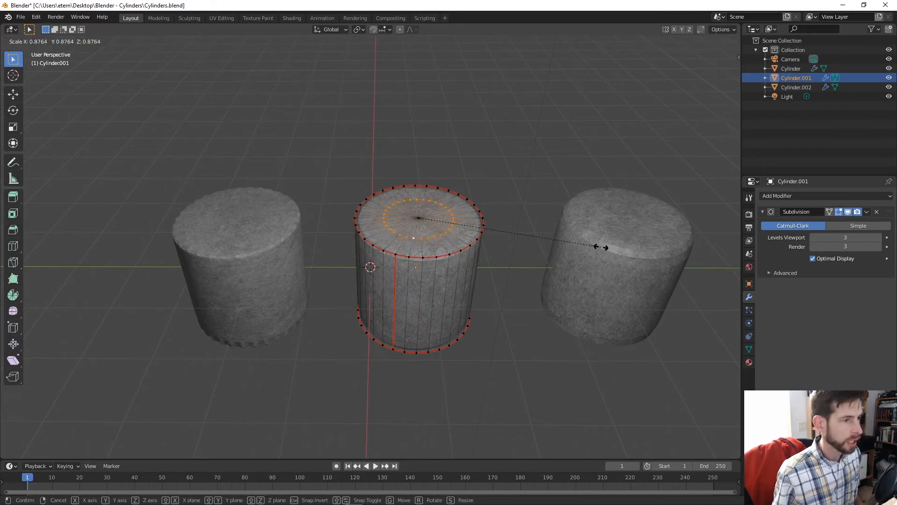
left_click_drag(601, 246, 569, 241)
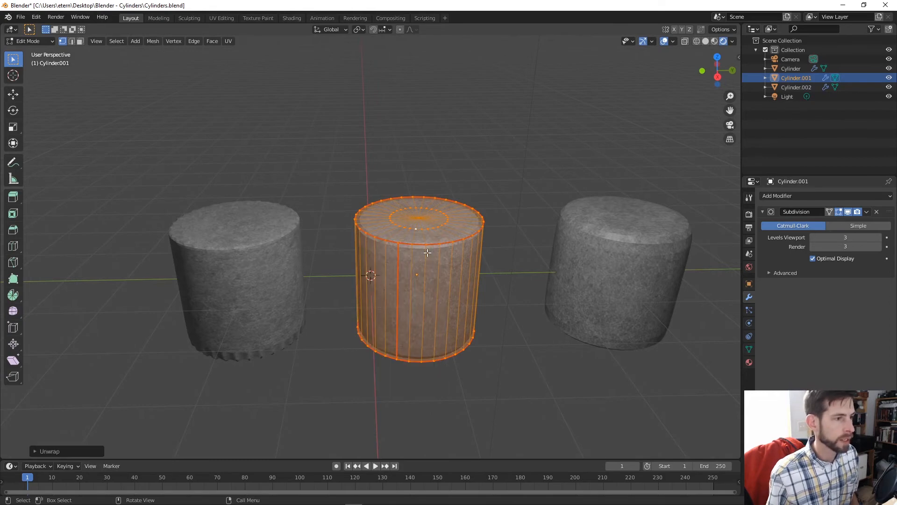
key("Tab")
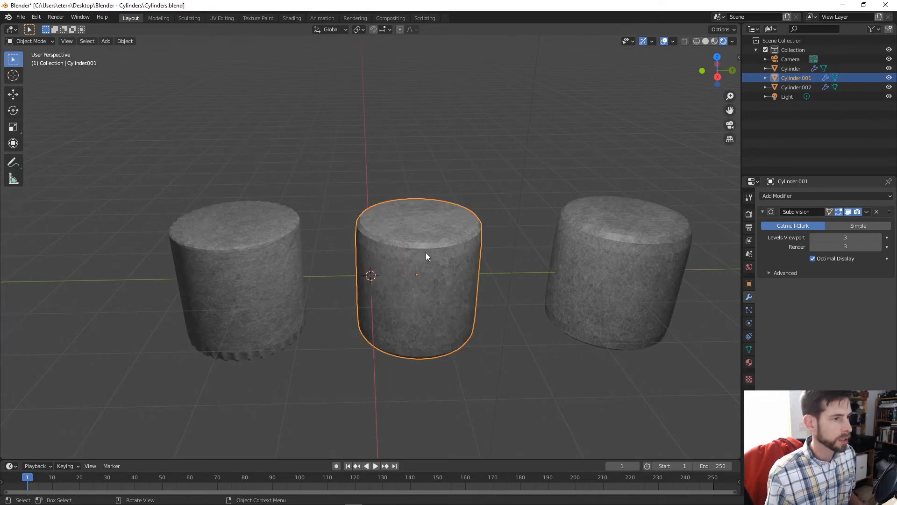
left_click_drag(426, 251, 426, 237)
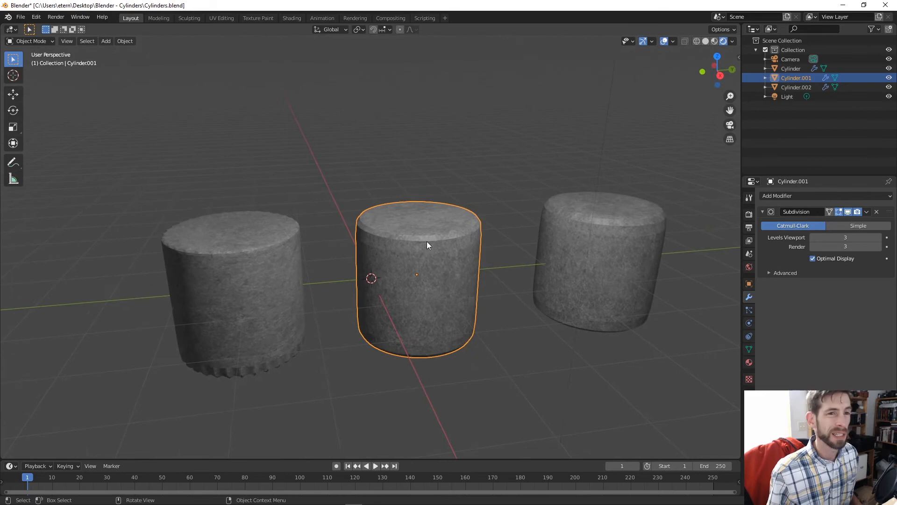
mouse_move(415, 248)
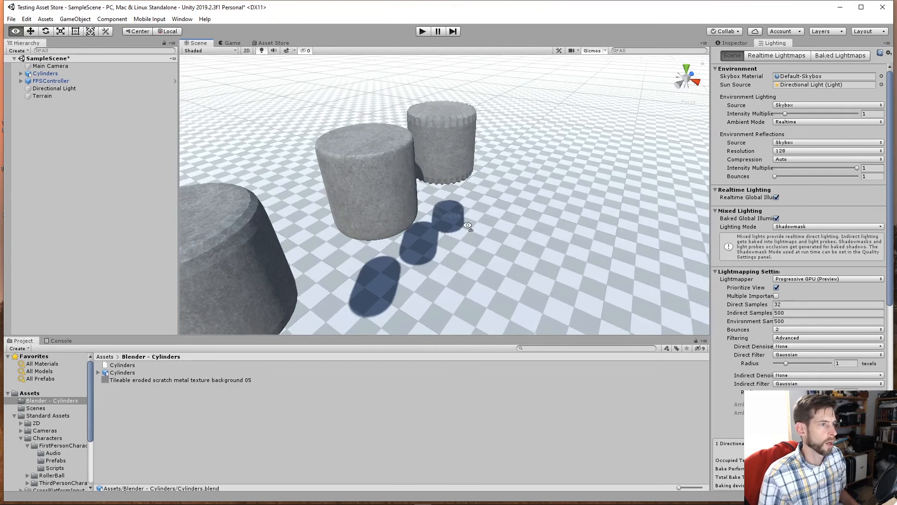
left_click_drag(467, 225, 523, 170)
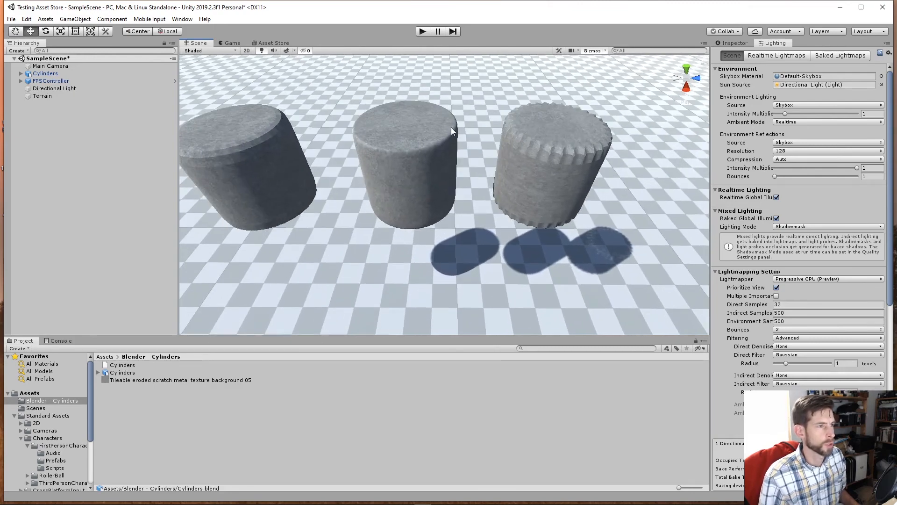
mouse_move(409, 139)
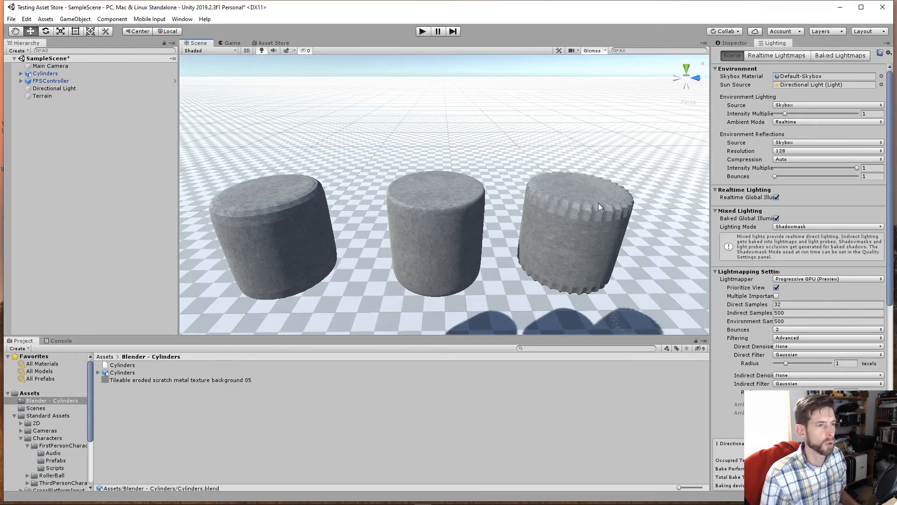
mouse_move(591, 213)
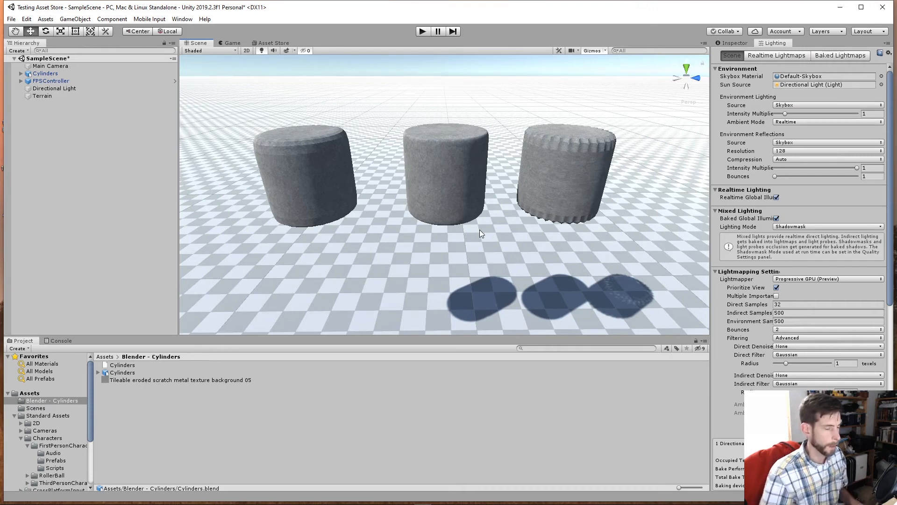
mouse_move(452, 153)
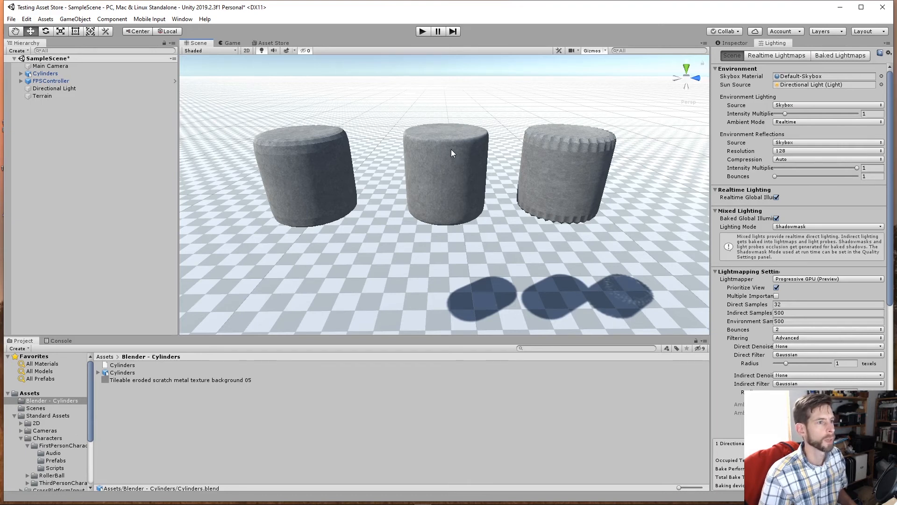
mouse_move(545, 166)
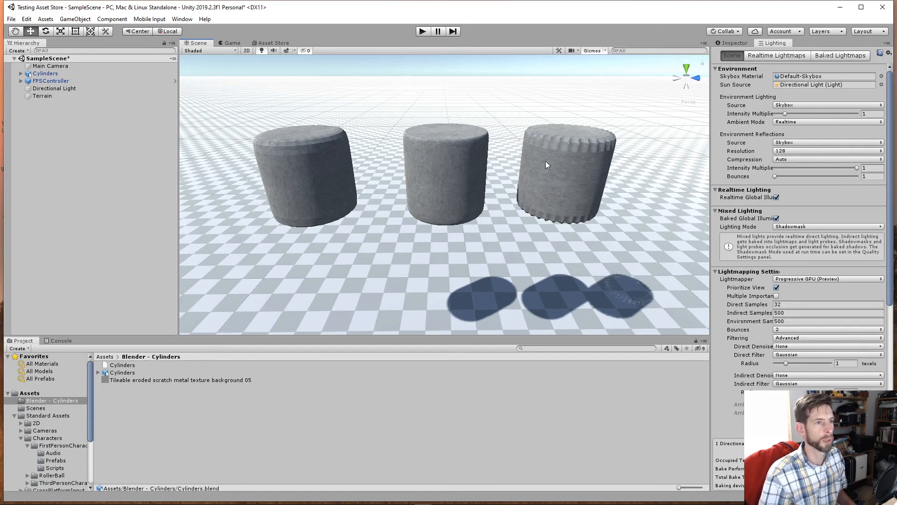
mouse_move(547, 164)
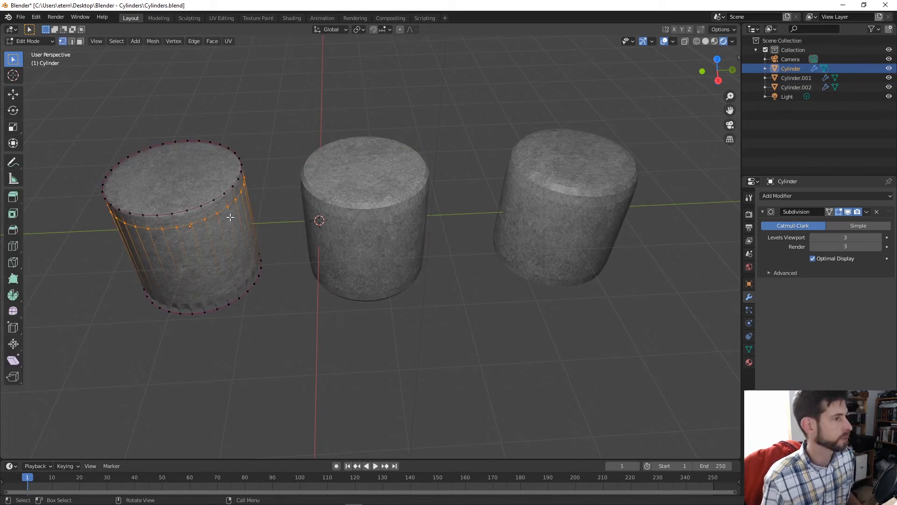
- Back in Blender, toggle mesh editing on the first cylinder
key("Tab")
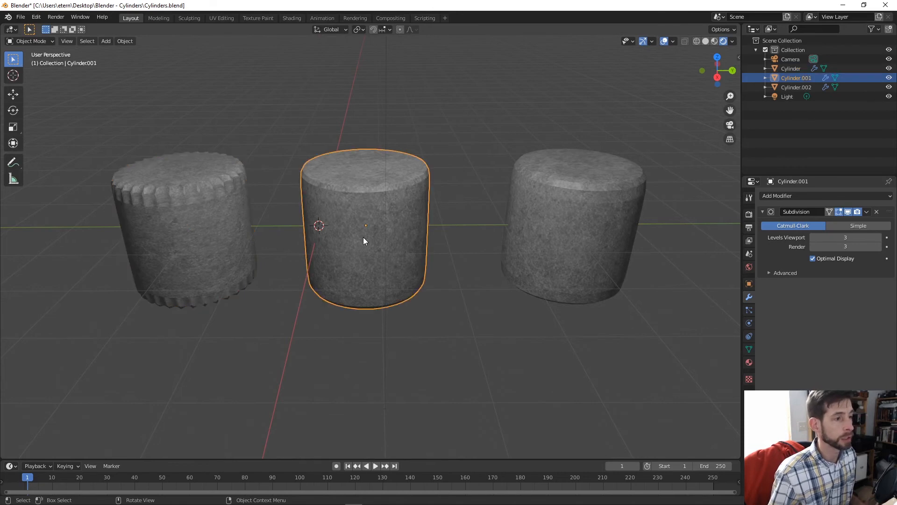
mouse_move(359, 240)
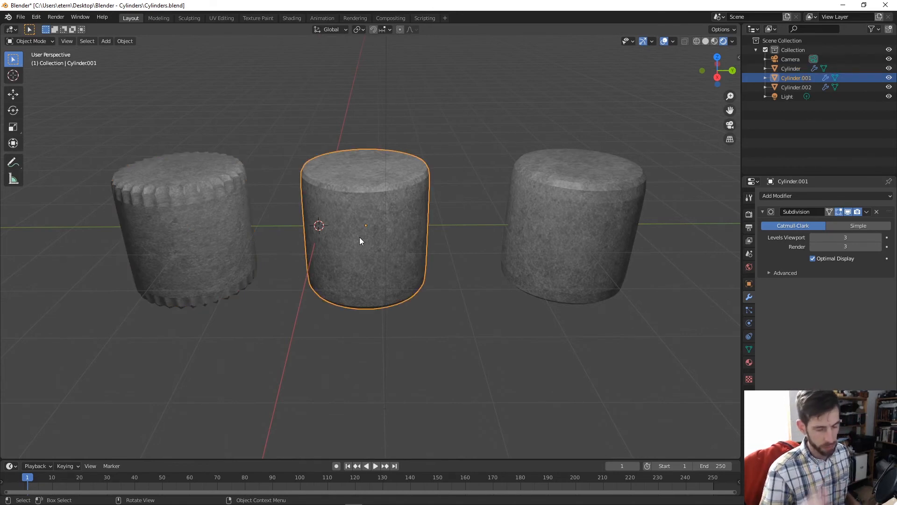
mouse_move(367, 240)
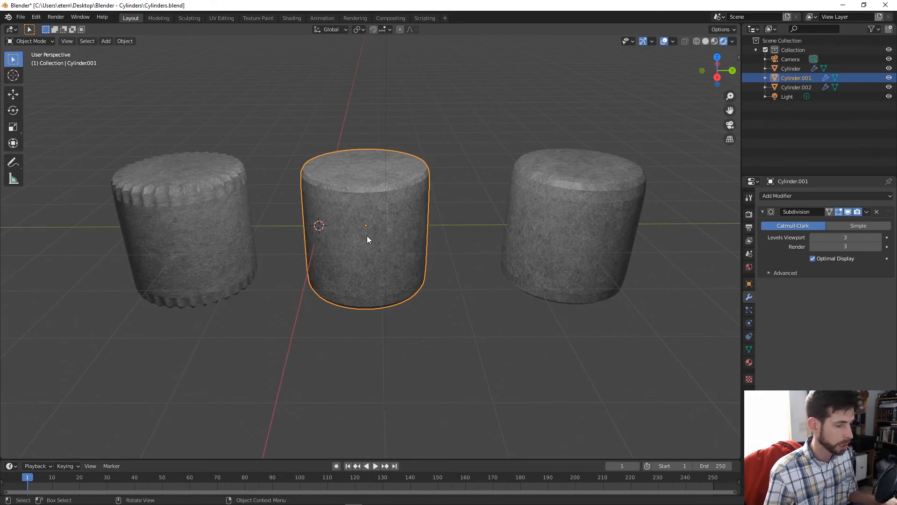
mouse_move(355, 233)
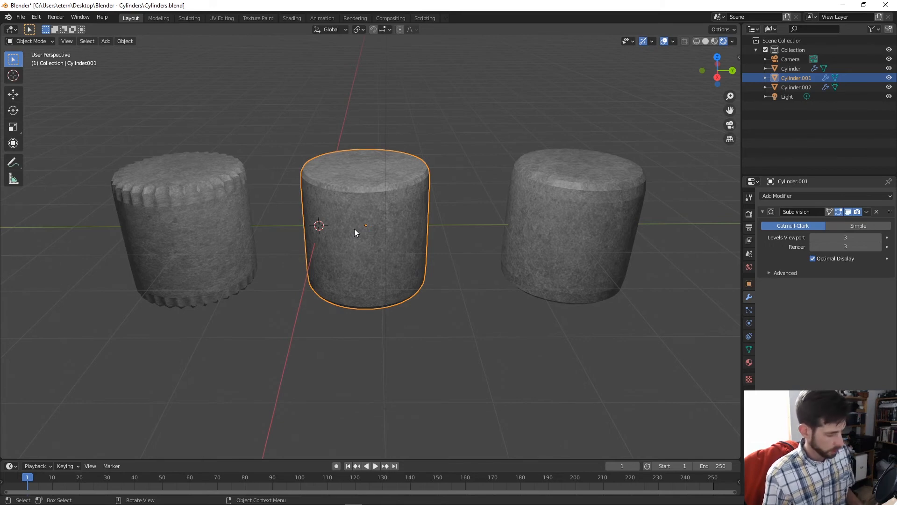
- Add an inner cap edge ring to the middle cylinder, select all for re-unwrapping, and return to Object Mode
key("Tab")
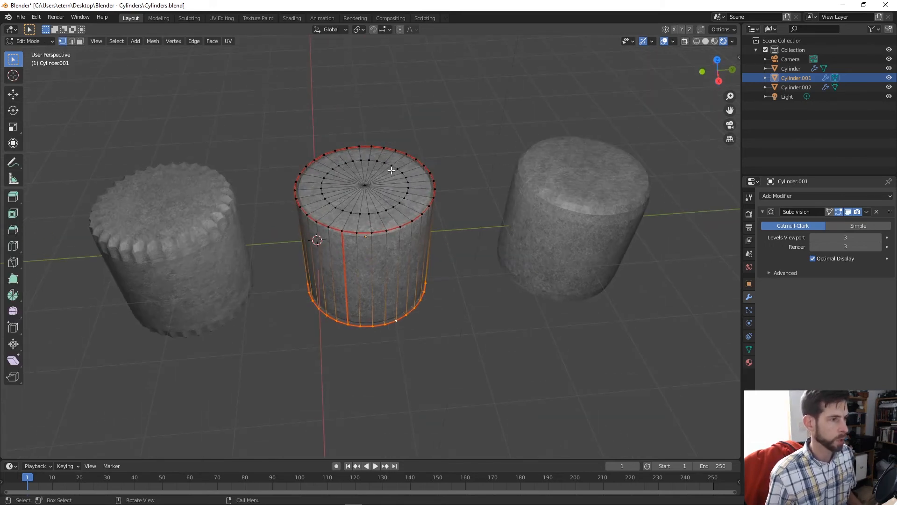
mouse_move(378, 216)
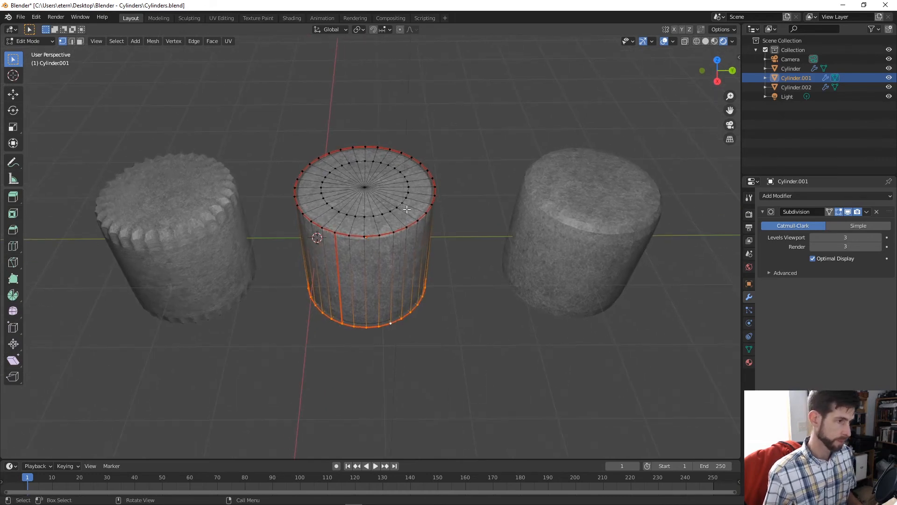
mouse_move(364, 212)
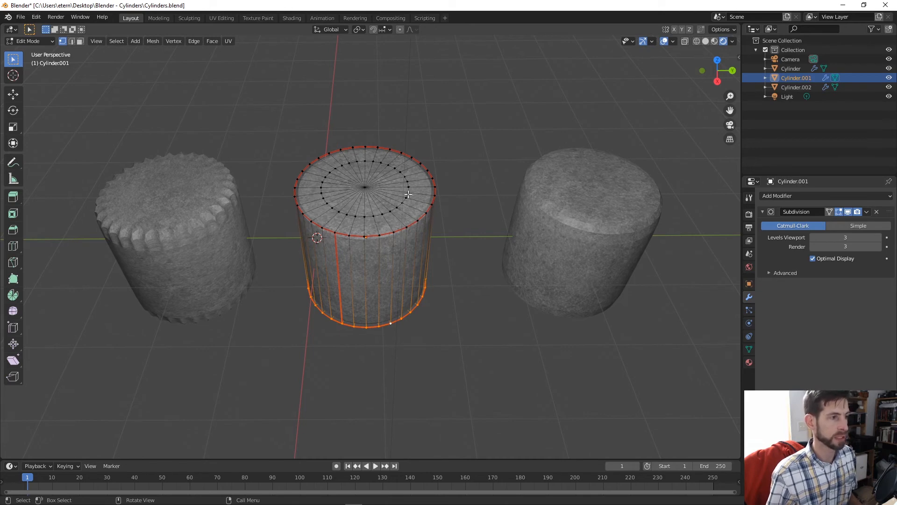
mouse_move(365, 188)
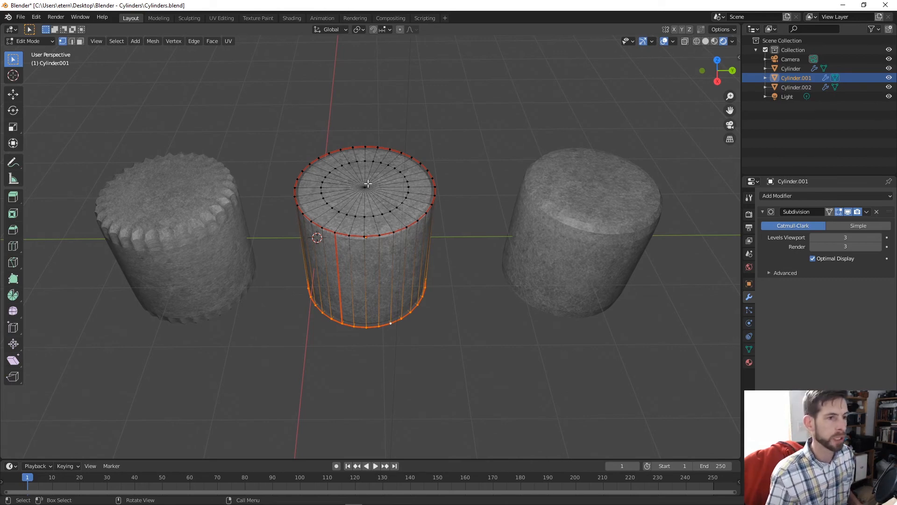
mouse_move(444, 204)
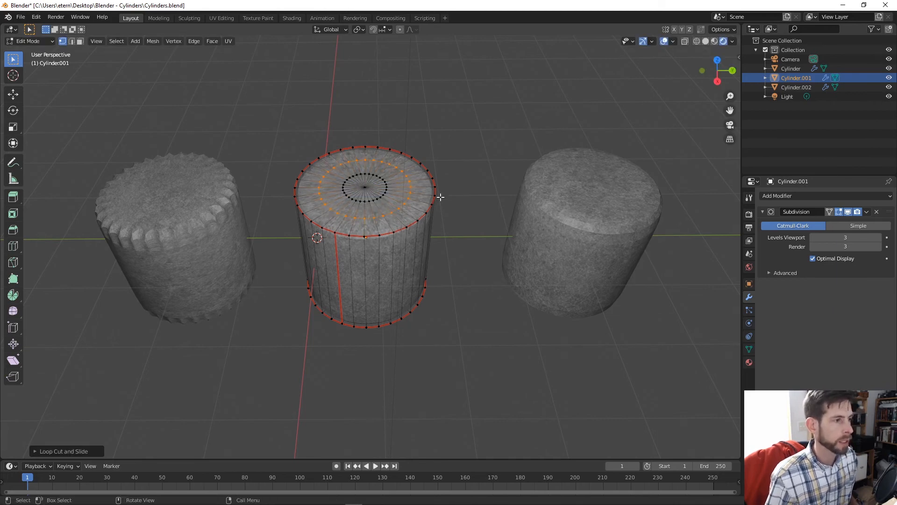
key("a")
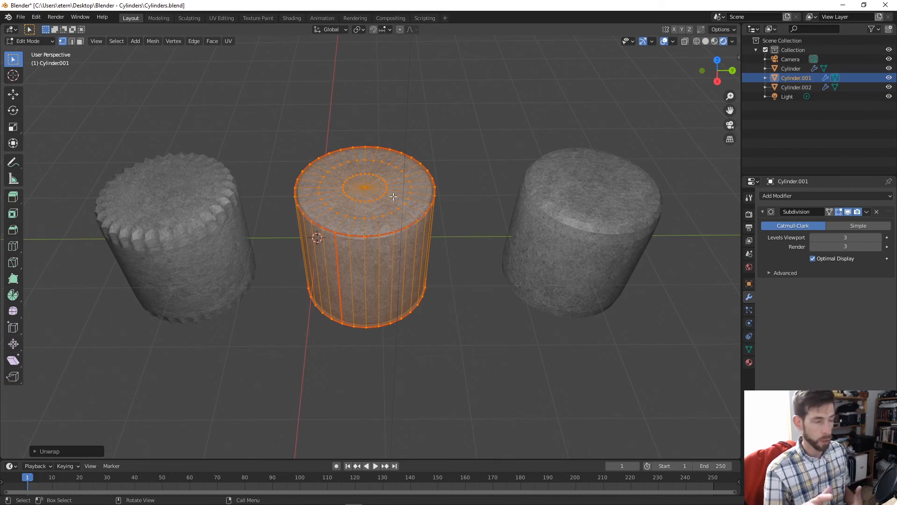
key("Tab")
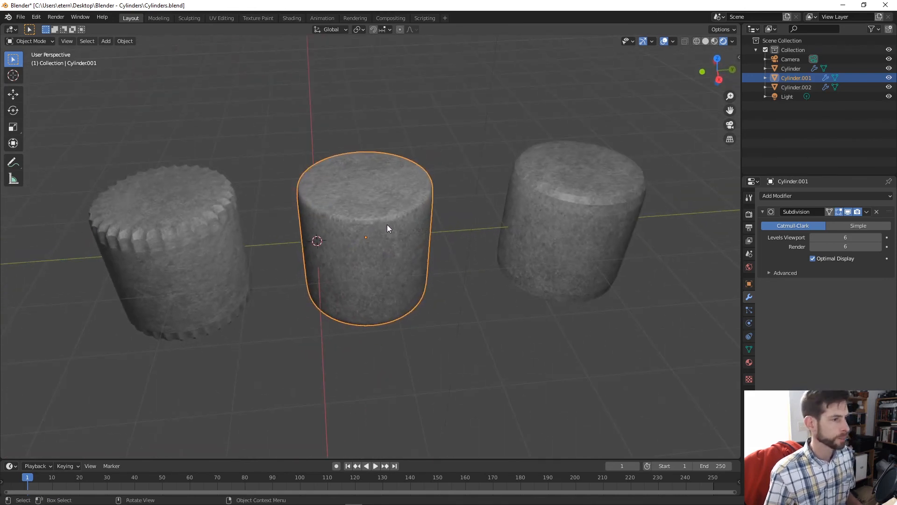
- Show the middle cylinder's unwrapped side strip and cap discs in the UV Editing workspace
left_click(220, 18)
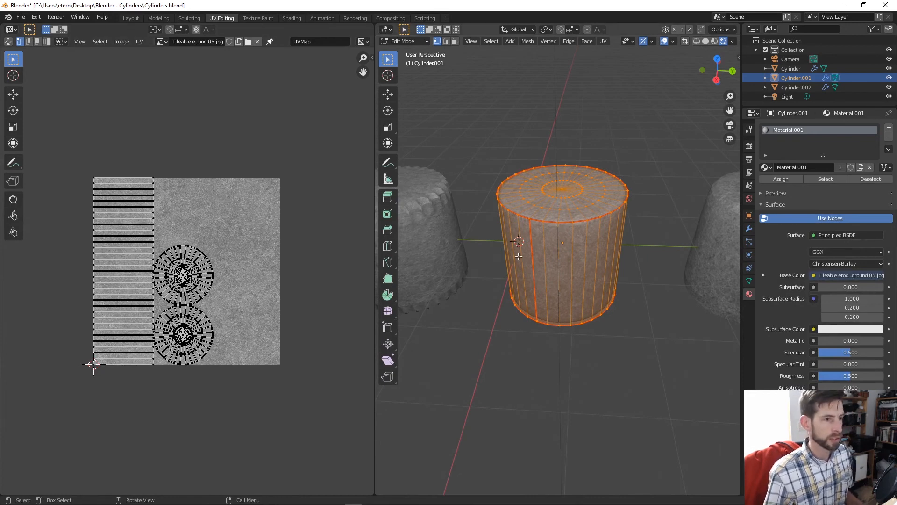
mouse_move(532, 306)
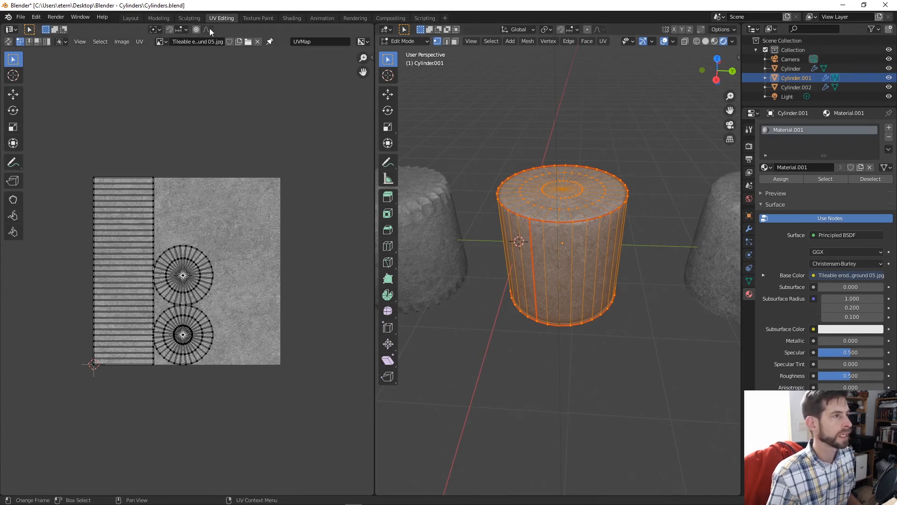
left_click(131, 18)
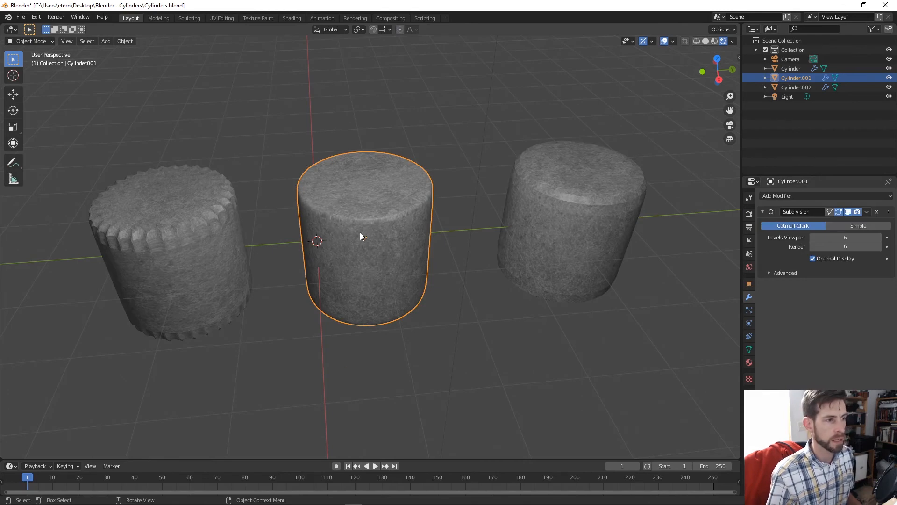
mouse_move(356, 232)
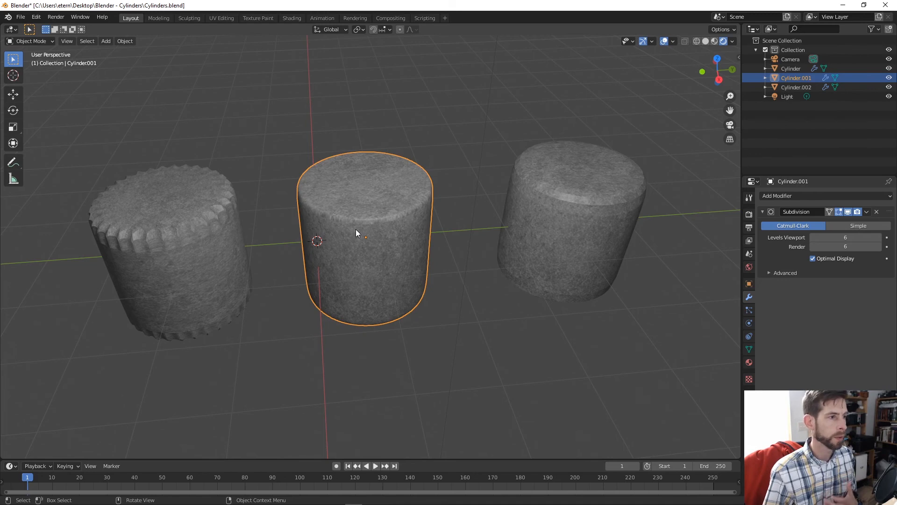
mouse_move(290, 65)
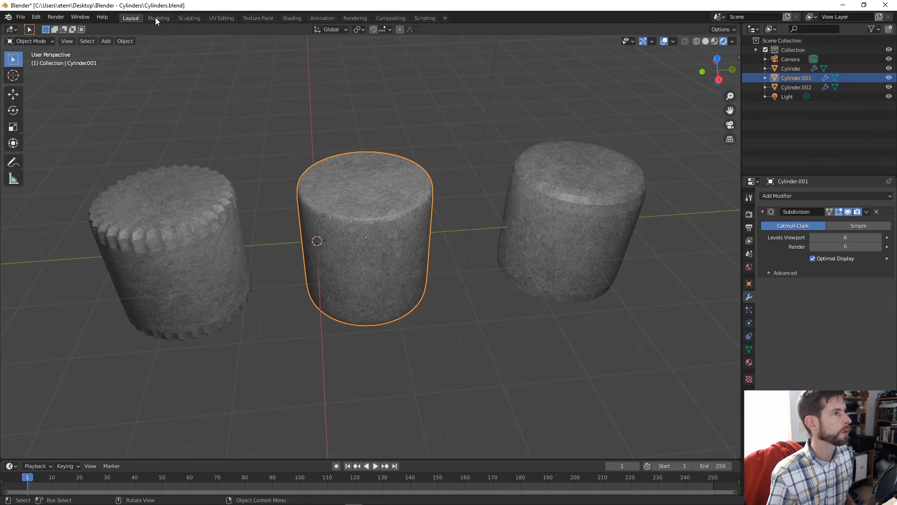
left_click(222, 17)
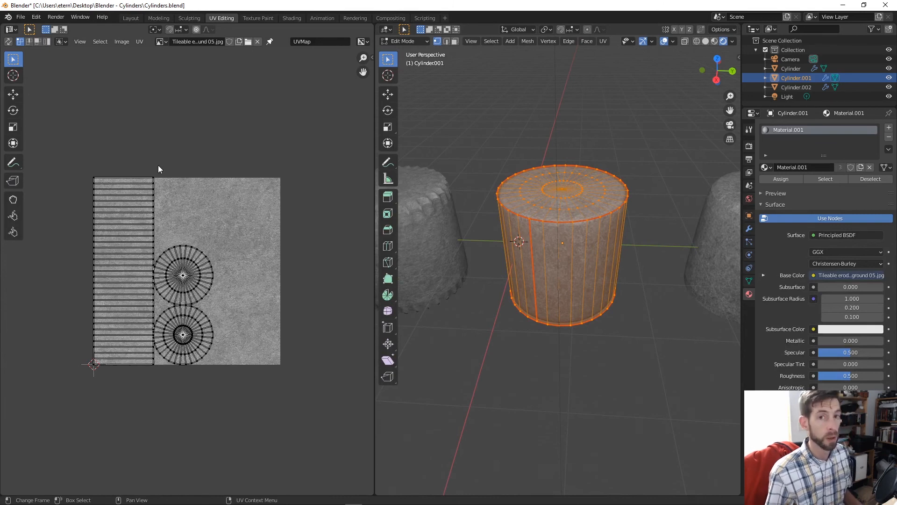
mouse_move(73, 116)
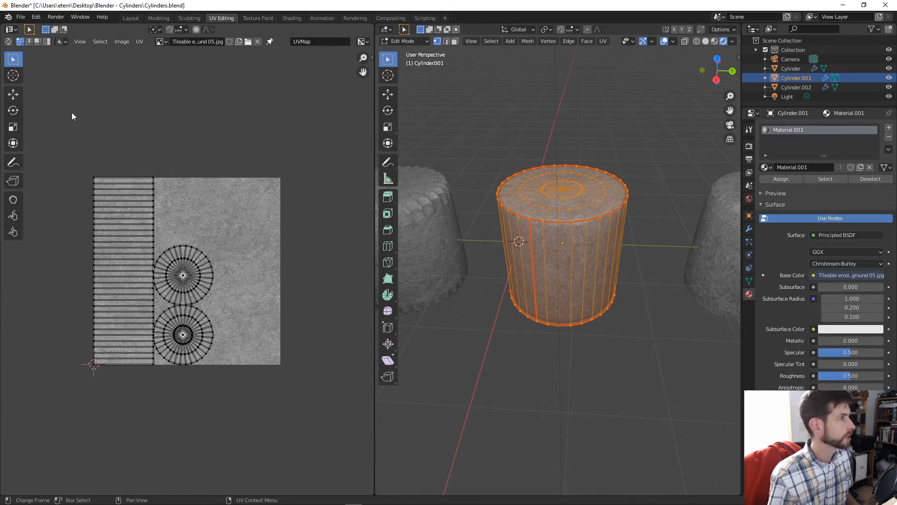
left_click(123, 197)
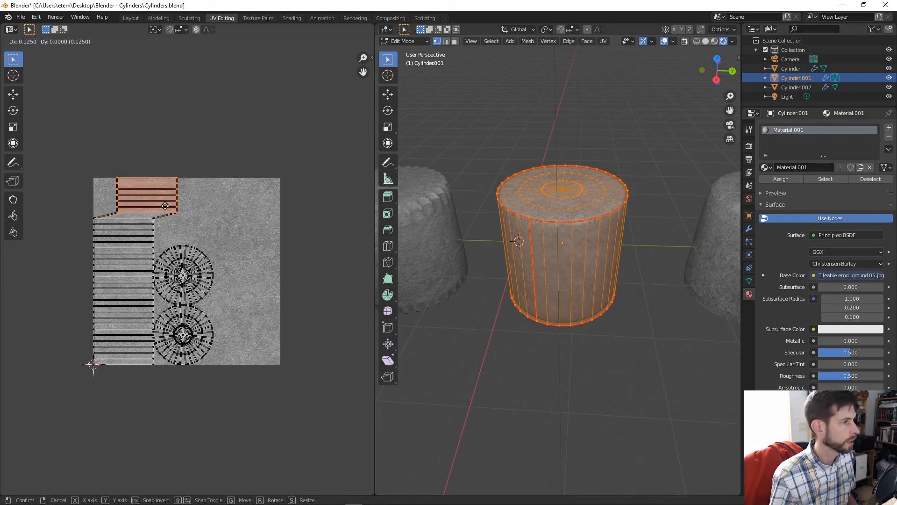
left_click_drag(165, 206, 164, 210)
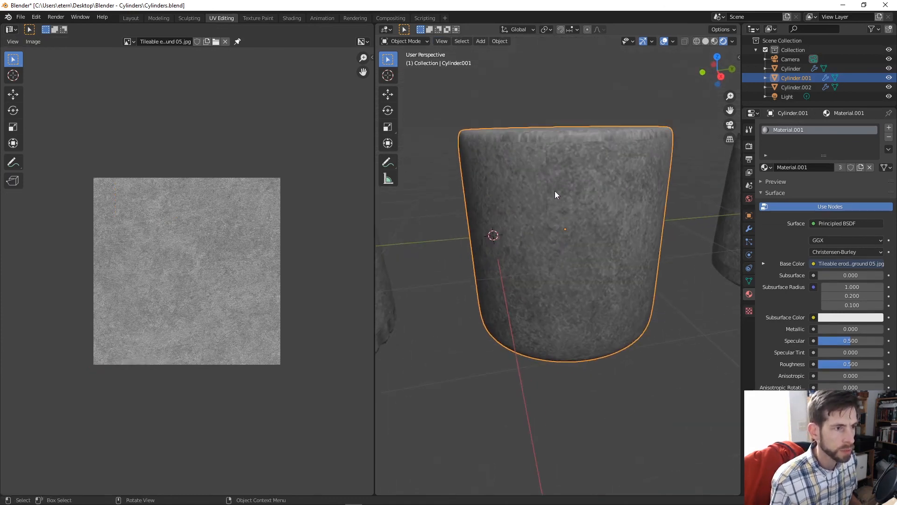
mouse_move(552, 189)
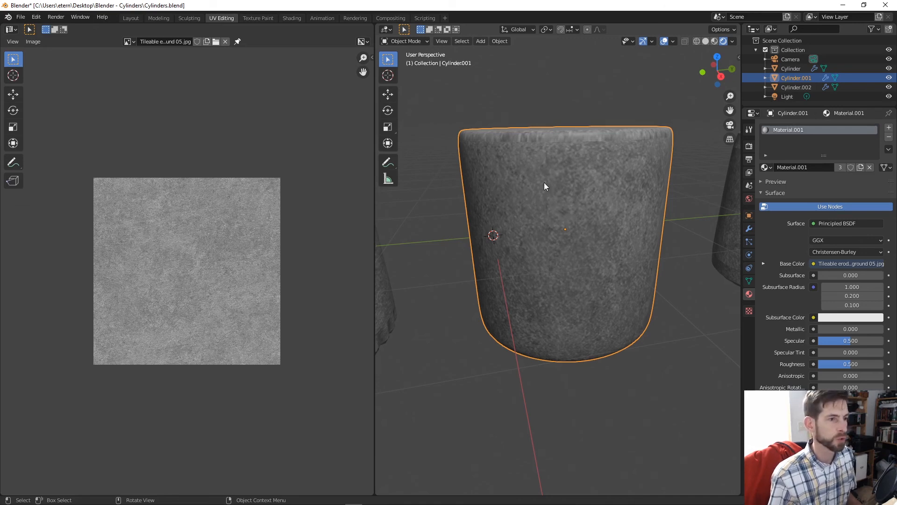
mouse_move(553, 288)
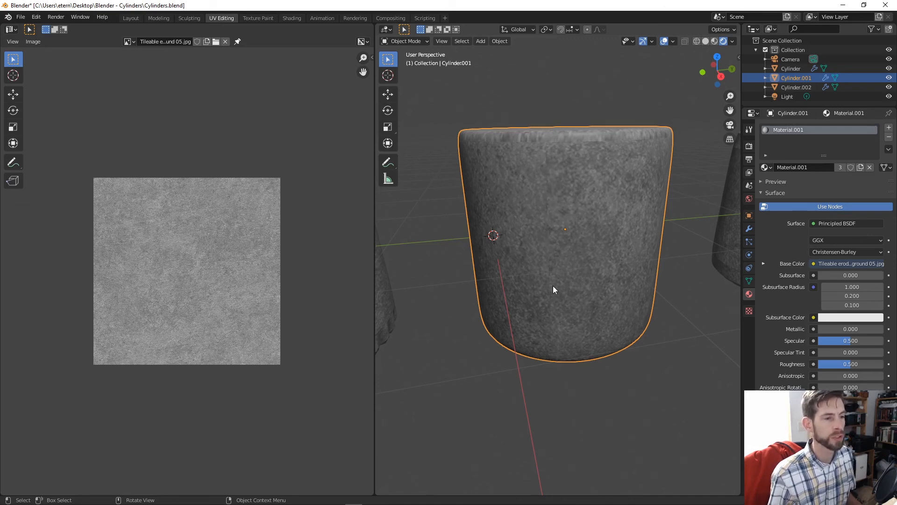
key("Tab")
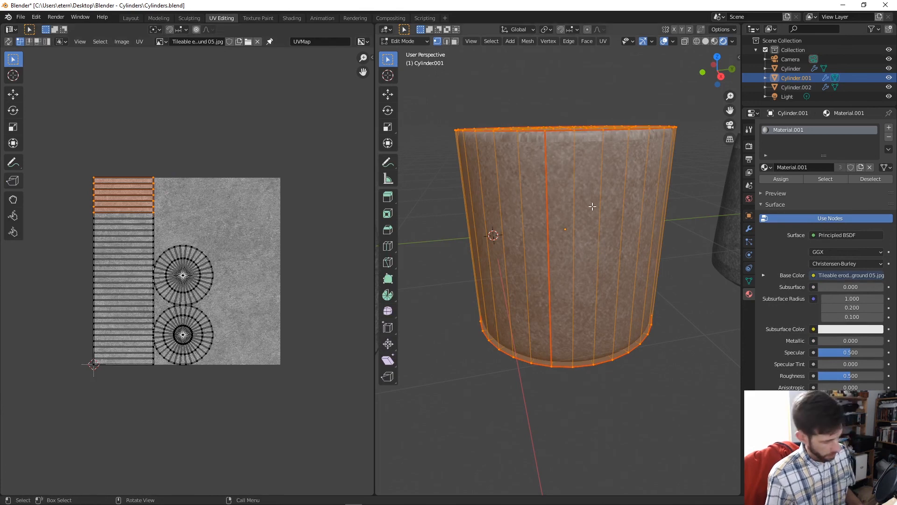
- Leave Edit Mode on the middle cylinder to show all three textured cylinders before saving
key("Tab")
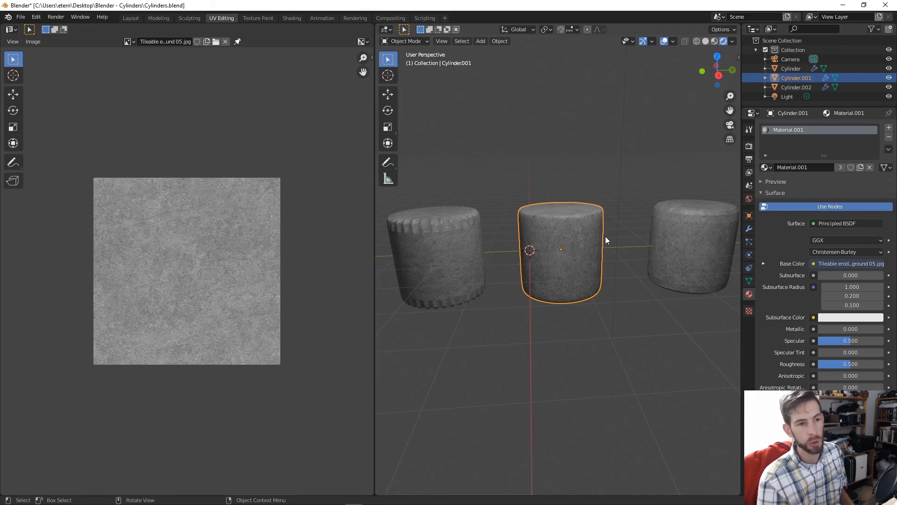
mouse_move(432, 210)
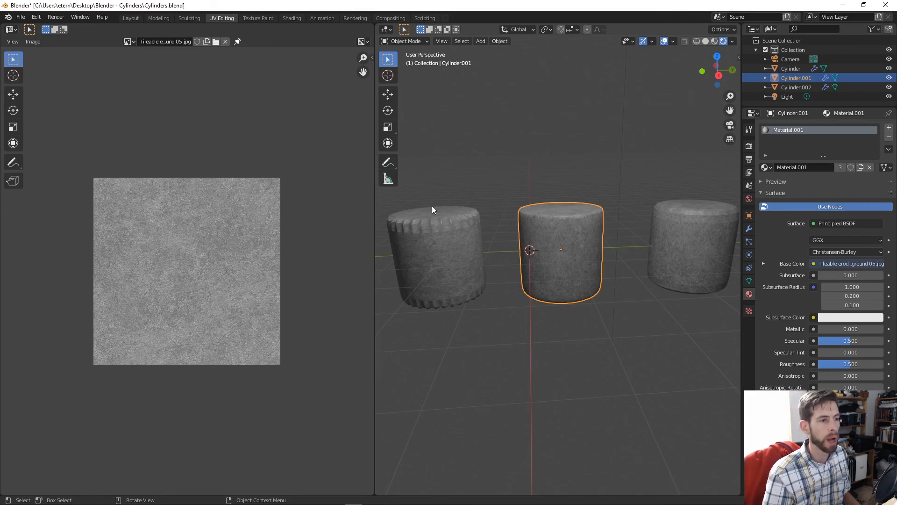
mouse_move(482, 264)
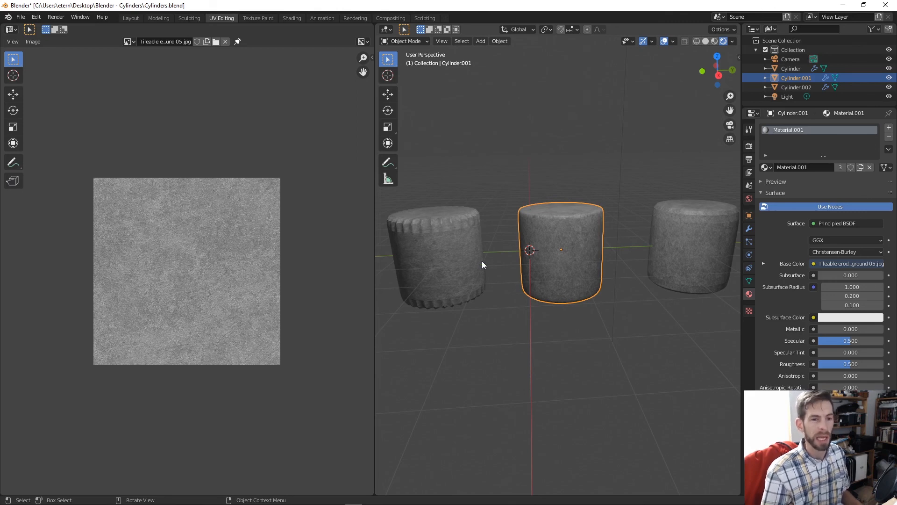
mouse_move(724, 255)
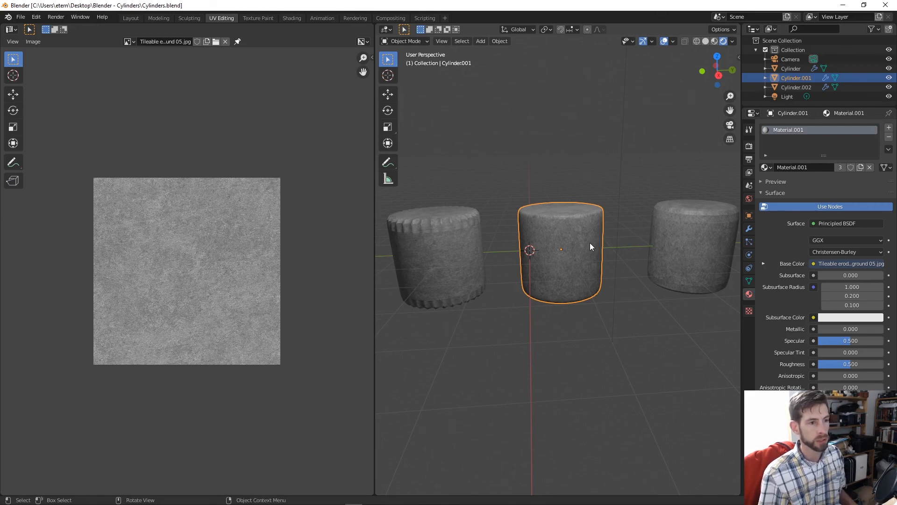
mouse_move(570, 230)
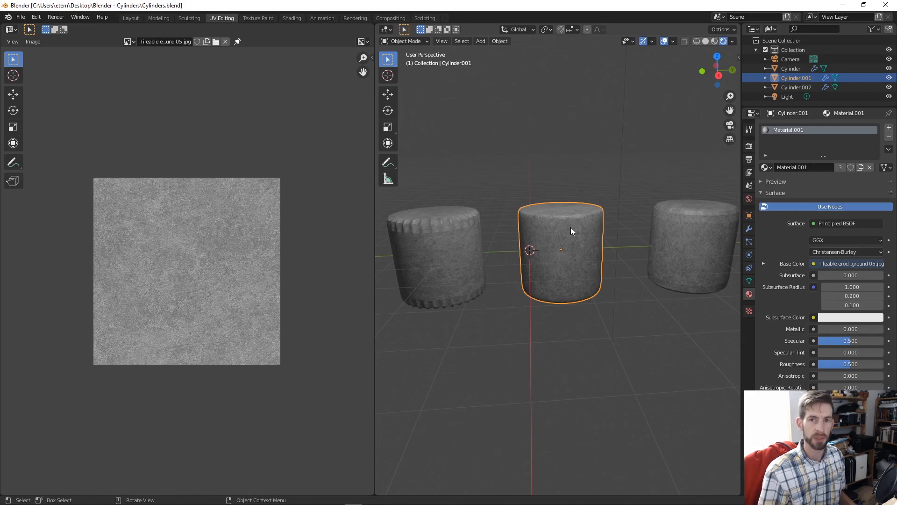
mouse_move(708, 242)
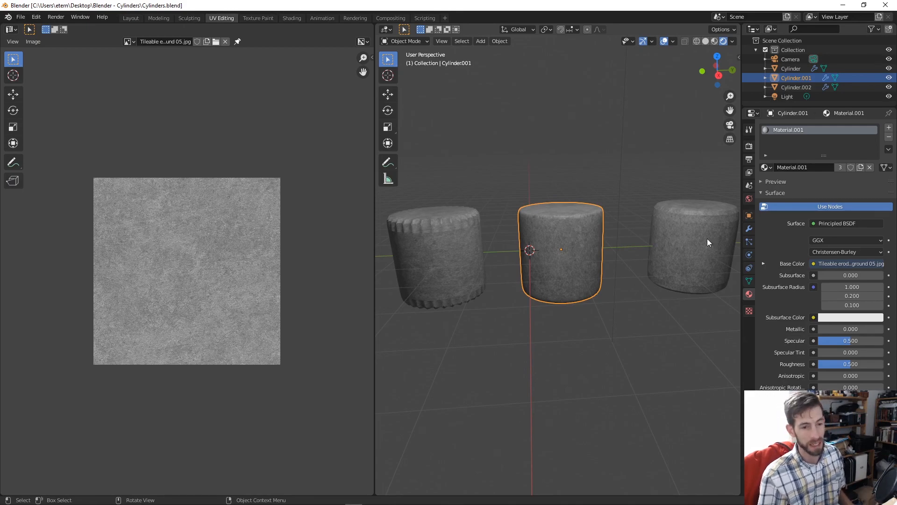